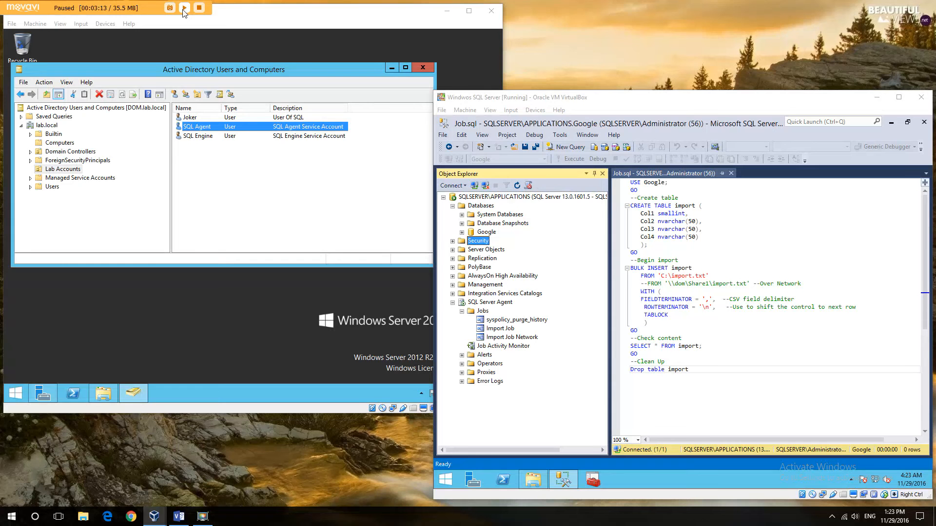
# Resume and review the SQL Engine service account in SQL Server Configuration Manager
pyautogui.click(185, 7)
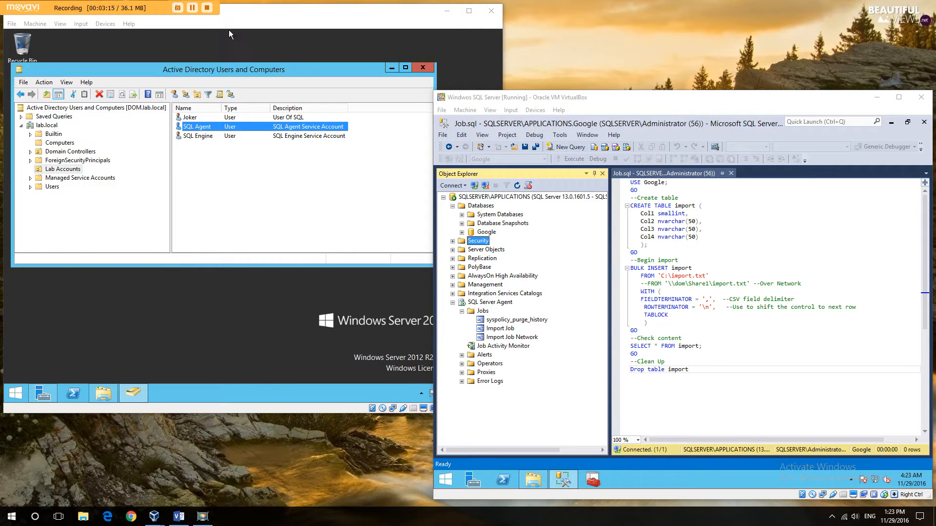
pyautogui.moveTo(427, 120)
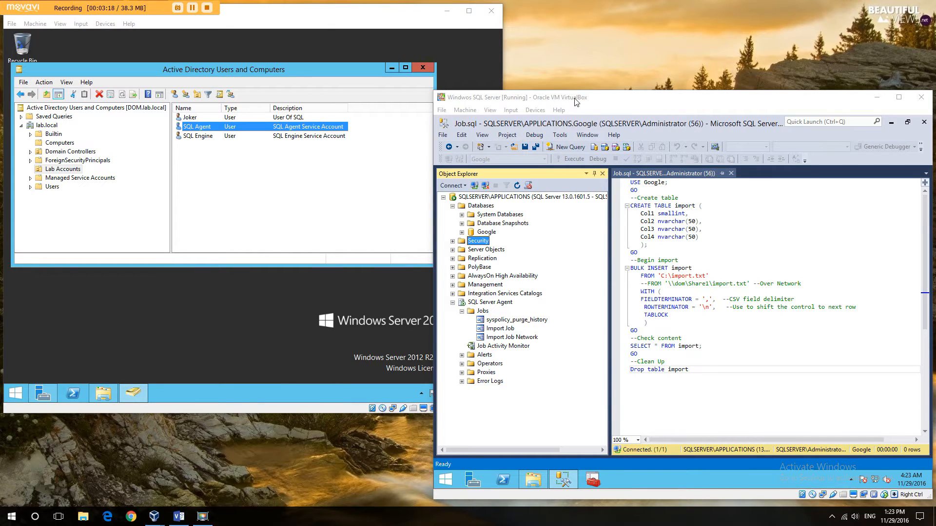
pyautogui.moveTo(499, 363)
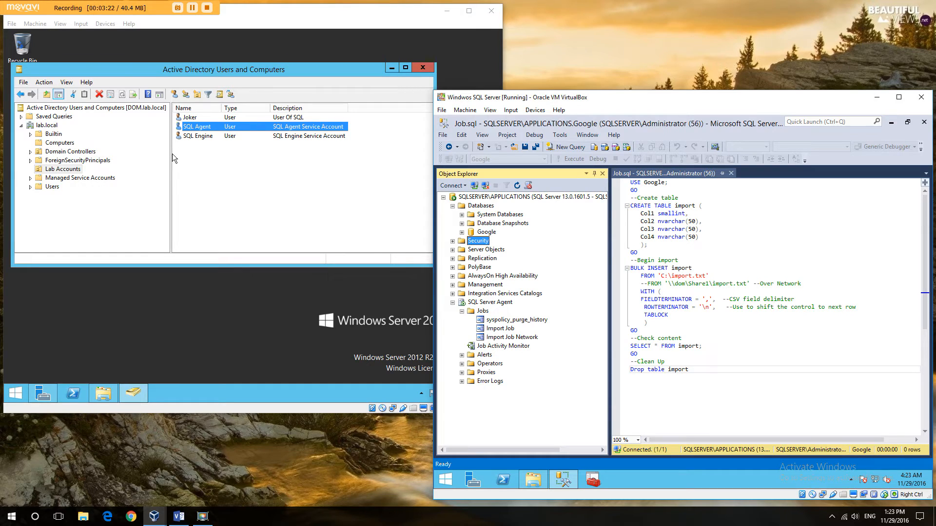
pyautogui.moveTo(142, 336)
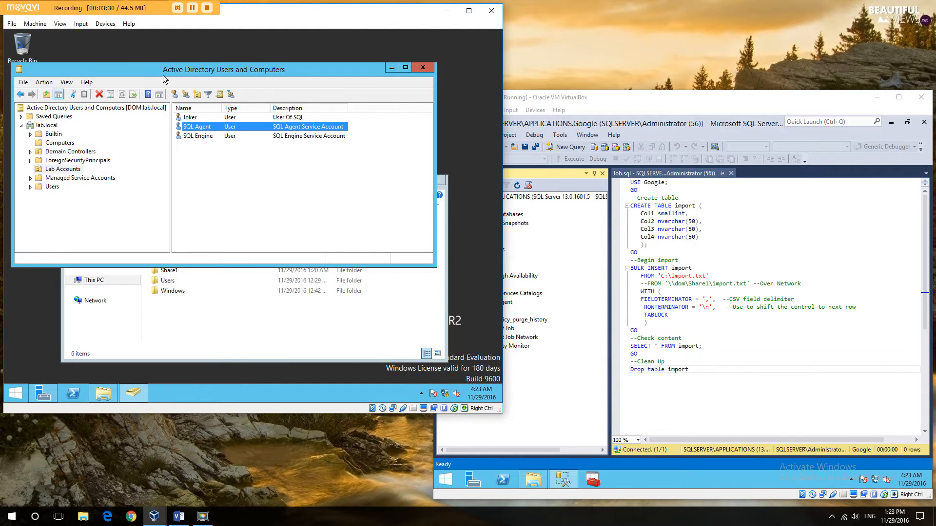
pyautogui.moveTo(277, 160)
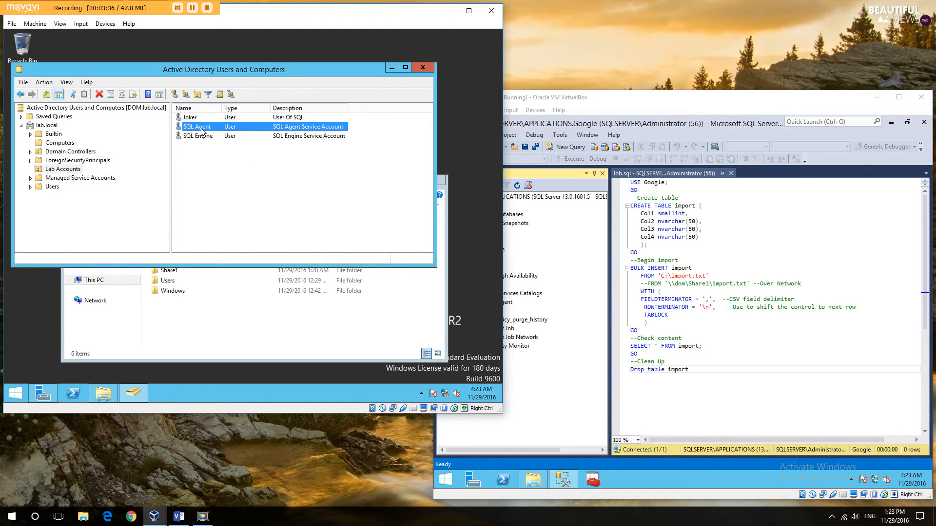
pyautogui.click(198, 135)
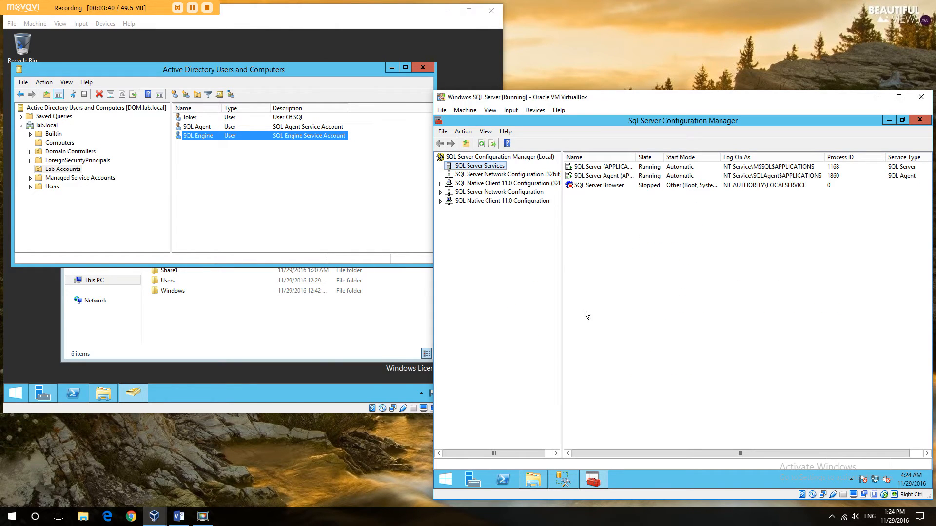
pyautogui.moveTo(750, 188)
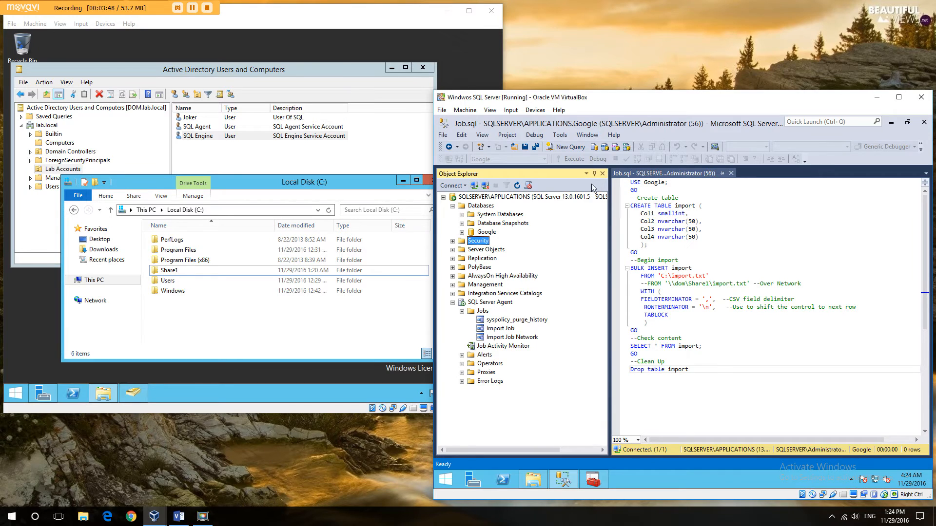
# Review Import Job Network's Step 1 network BULK INSERT command in its job properties
pyautogui.rightClick(513, 336)
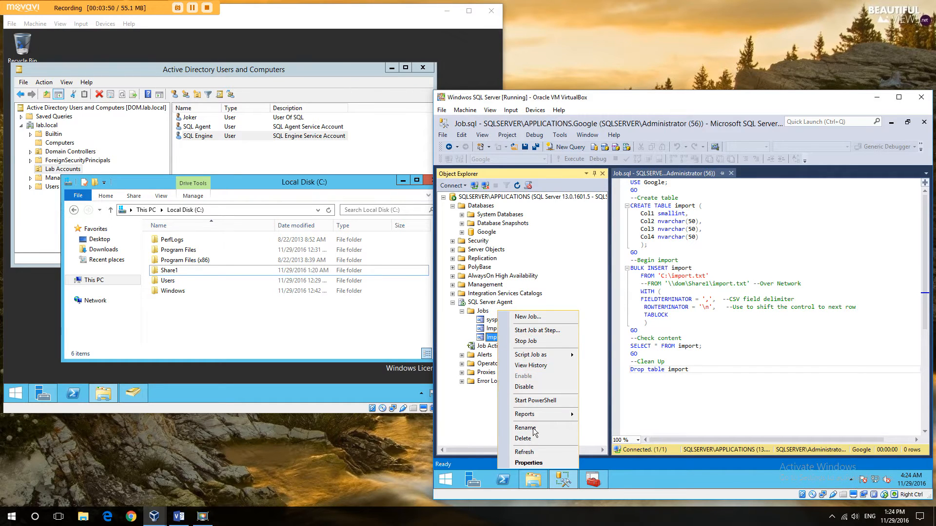
pyautogui.click(528, 463)
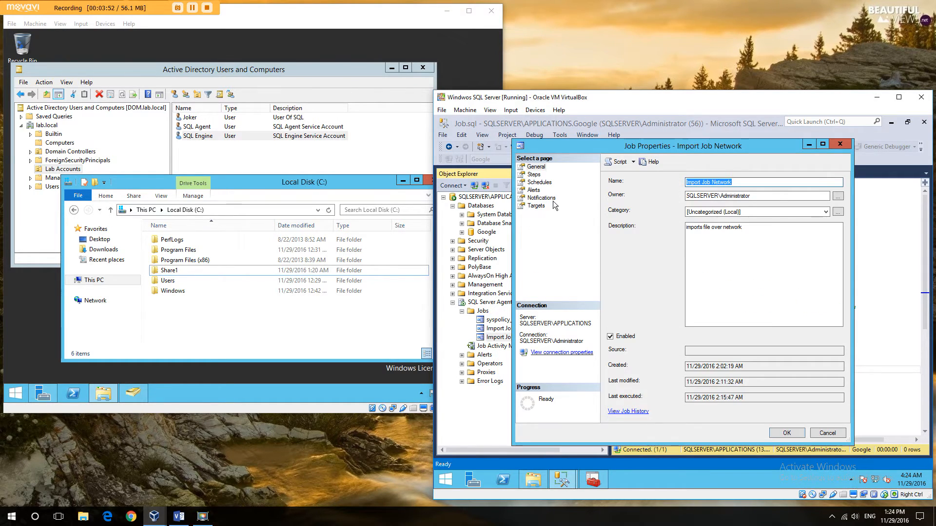
pyautogui.click(534, 174)
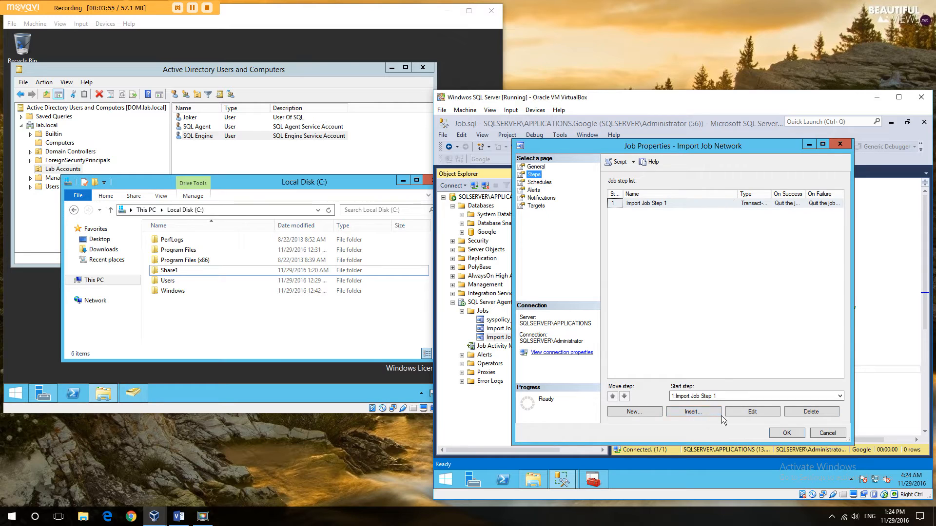
pyautogui.click(752, 411)
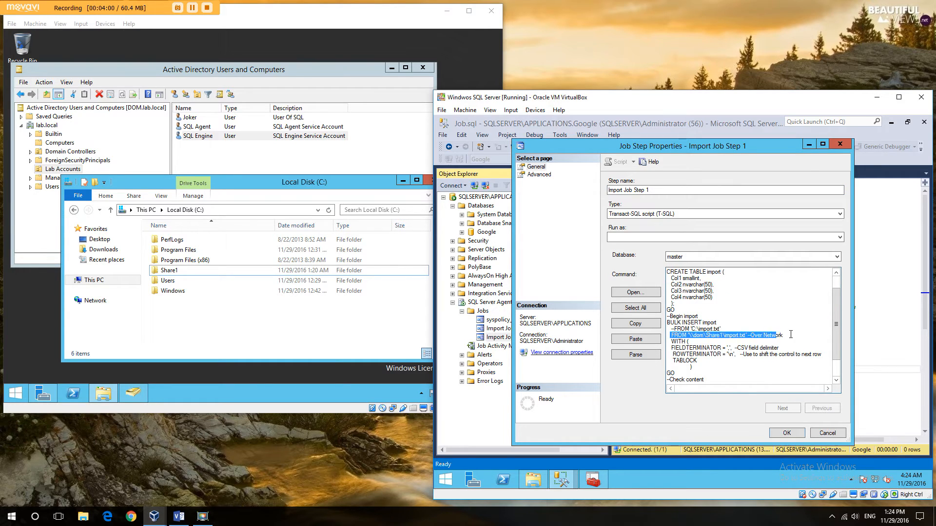
pyautogui.scroll(-3)
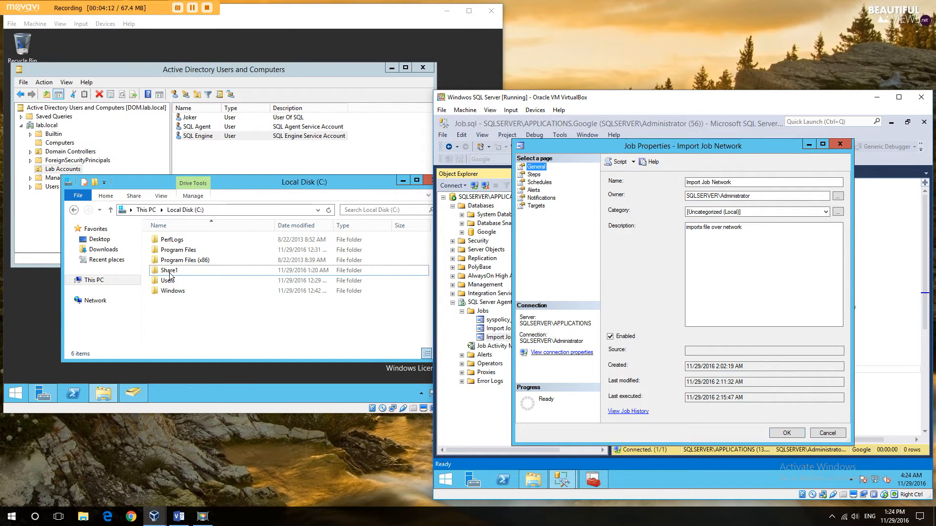
pyautogui.rightClick(169, 270)
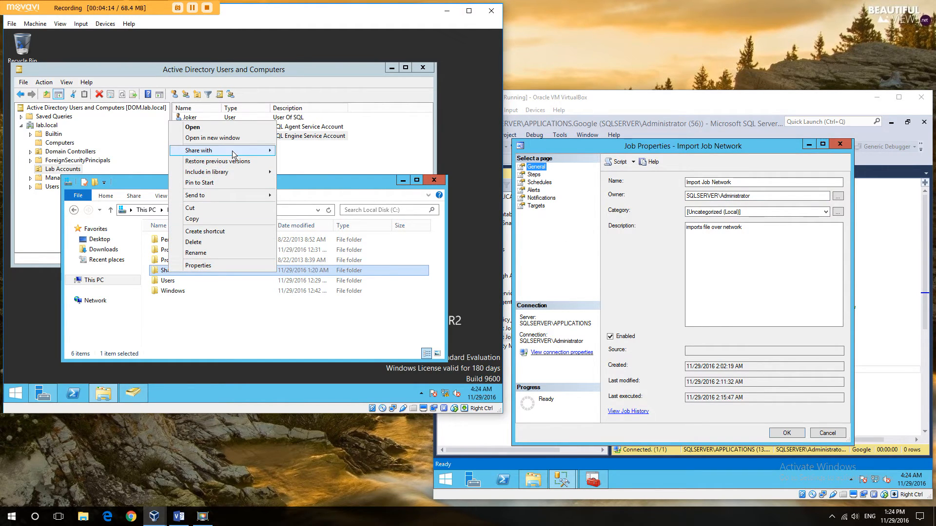
pyautogui.click(199, 150)
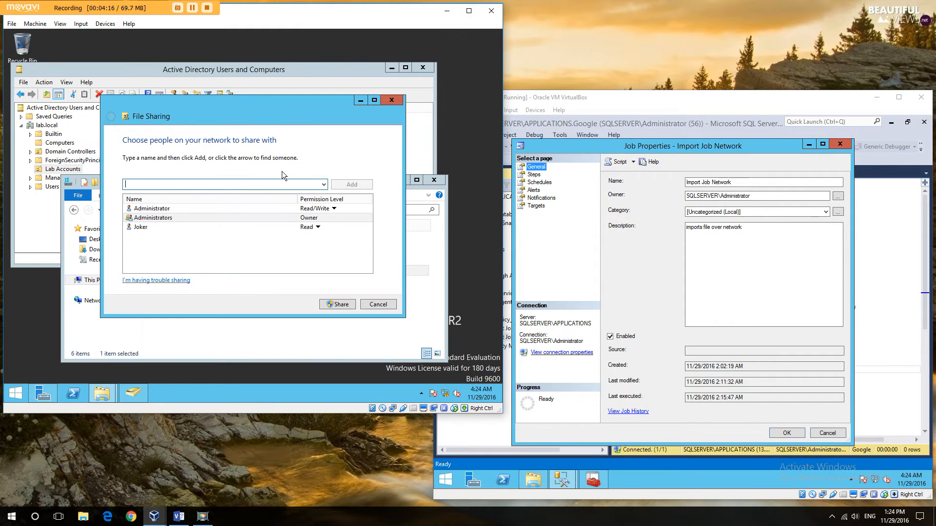
pyautogui.click(152, 208)
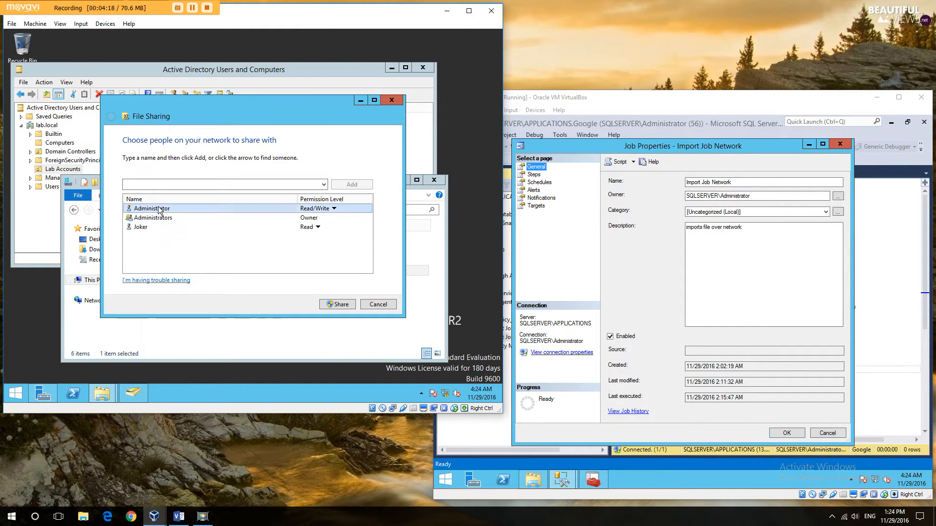
pyautogui.click(152, 218)
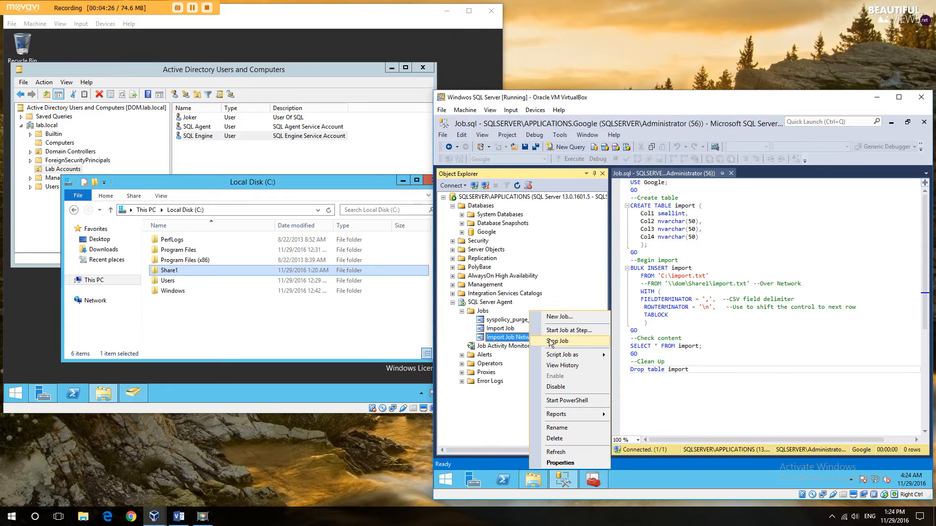
pyautogui.moveTo(561, 355)
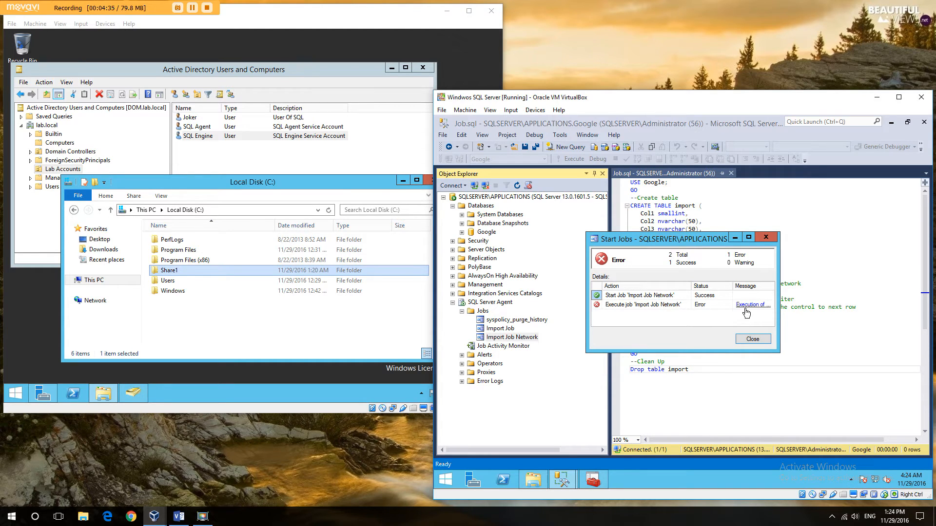
# Reopen Import Job Network's properties after the failed run
pyautogui.rightClick(507, 337)
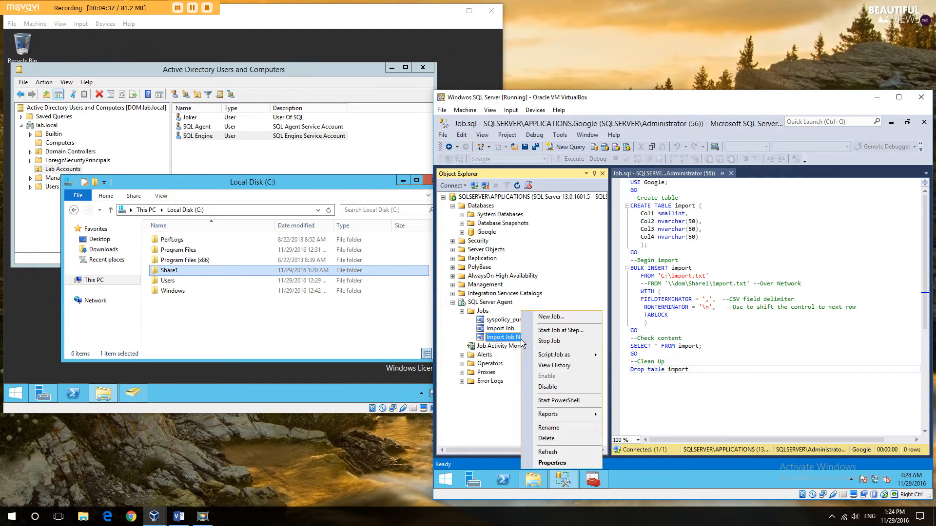
pyautogui.click(552, 463)
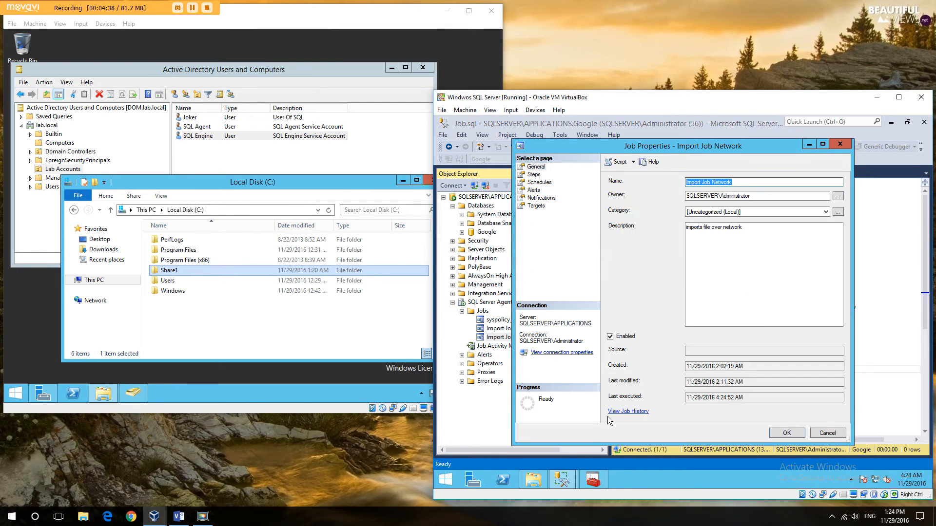
# Read the job history: step failed with access denied on Share1, running as SQLSERVER$
pyautogui.click(628, 411)
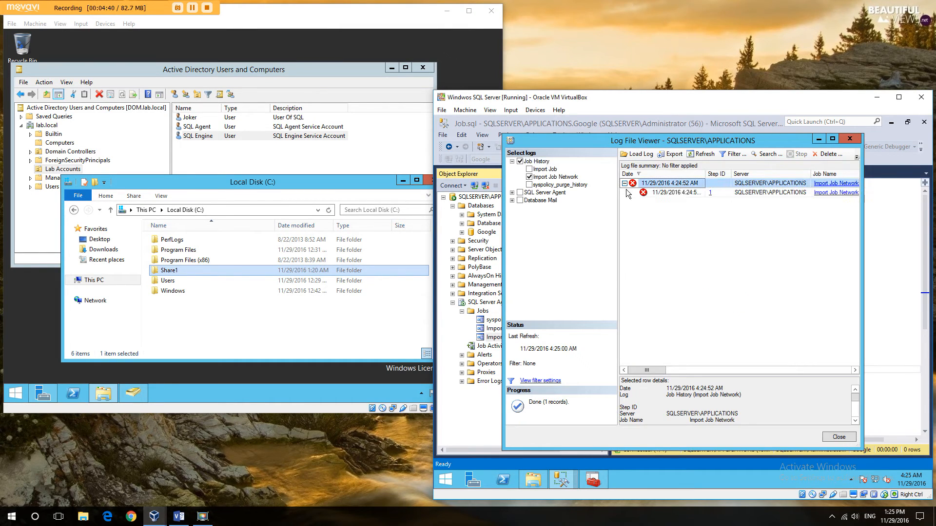
pyautogui.click(678, 192)
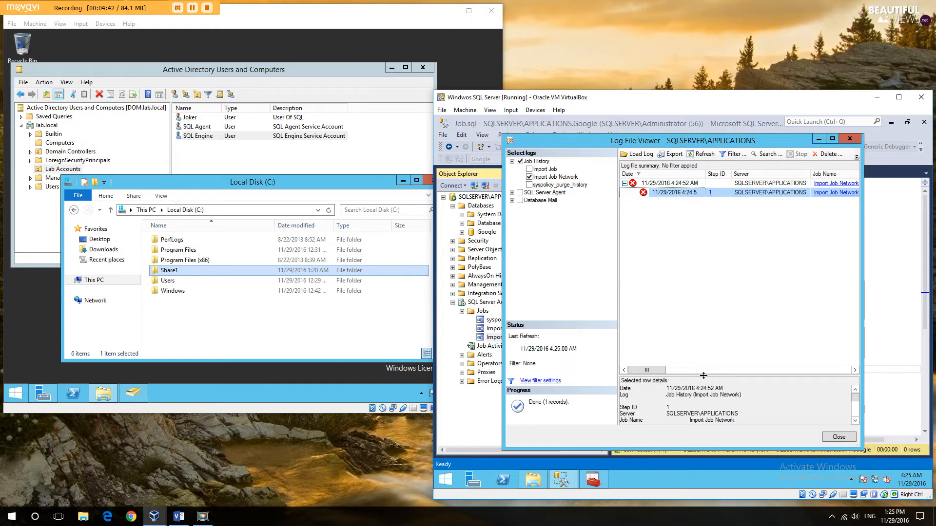
pyautogui.click(674, 192)
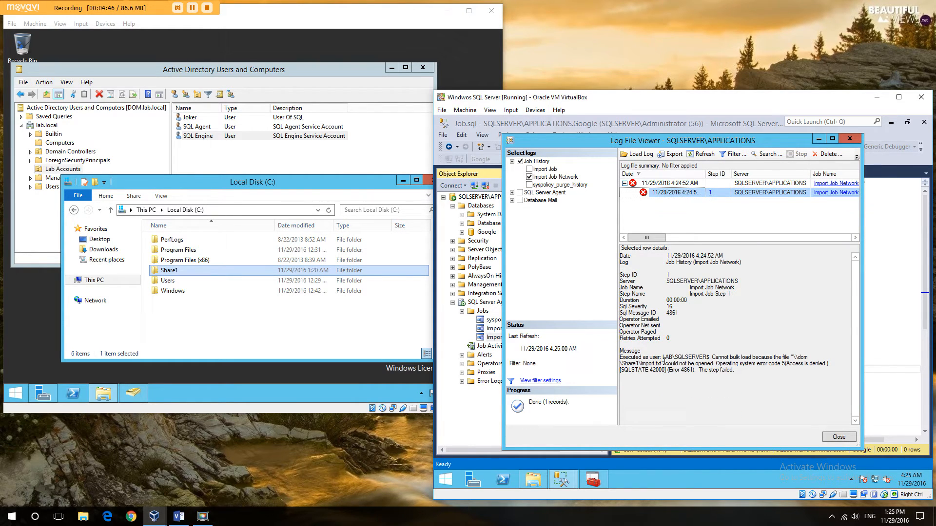
pyautogui.doubleClick(685, 356)
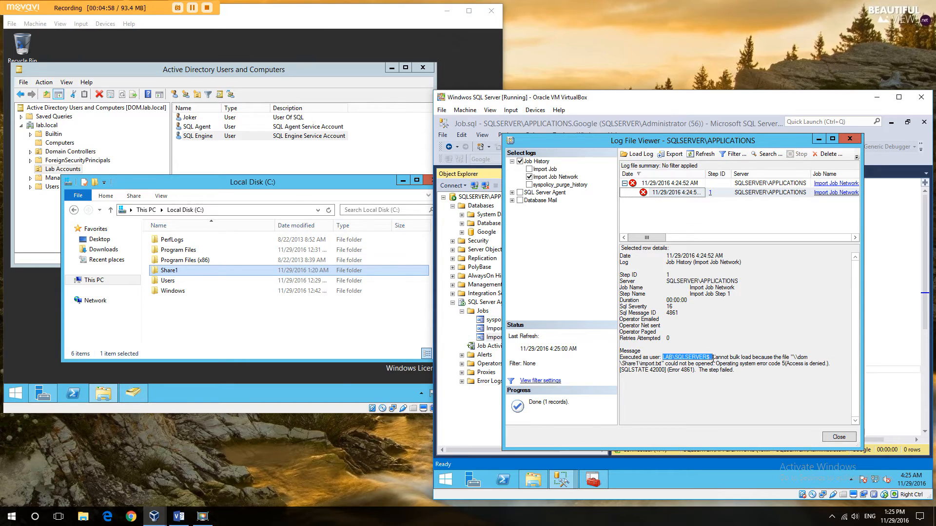
pyautogui.moveTo(711, 373)
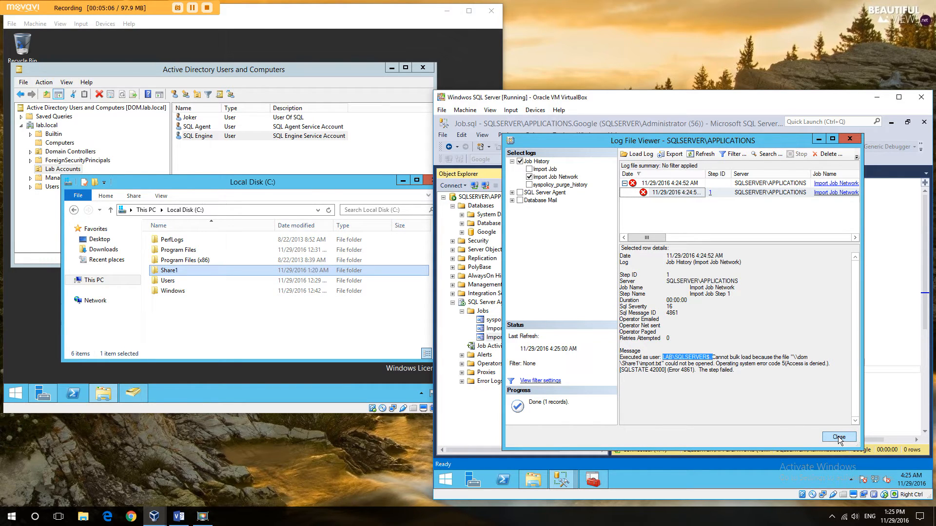
# Set Import Job Network's owner to LAB\Joker and save the job
pyautogui.click(838, 437)
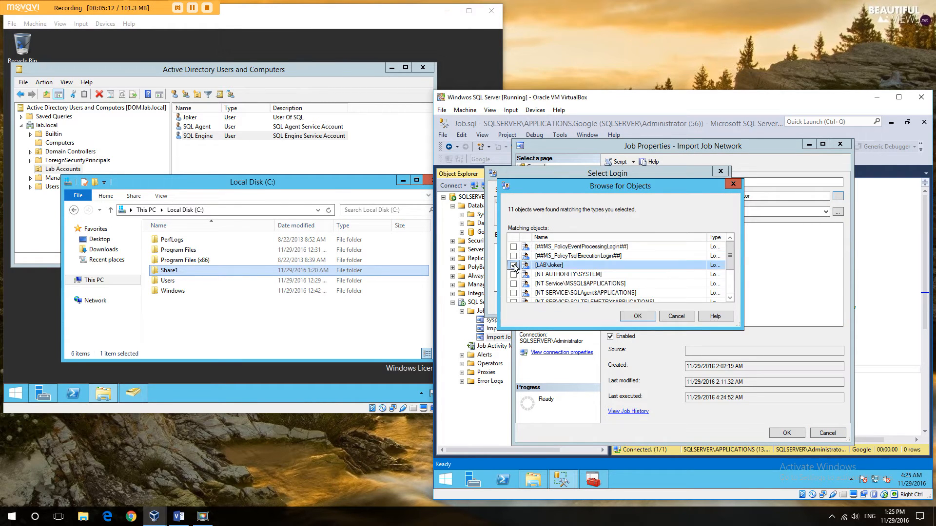
pyautogui.click(637, 316)
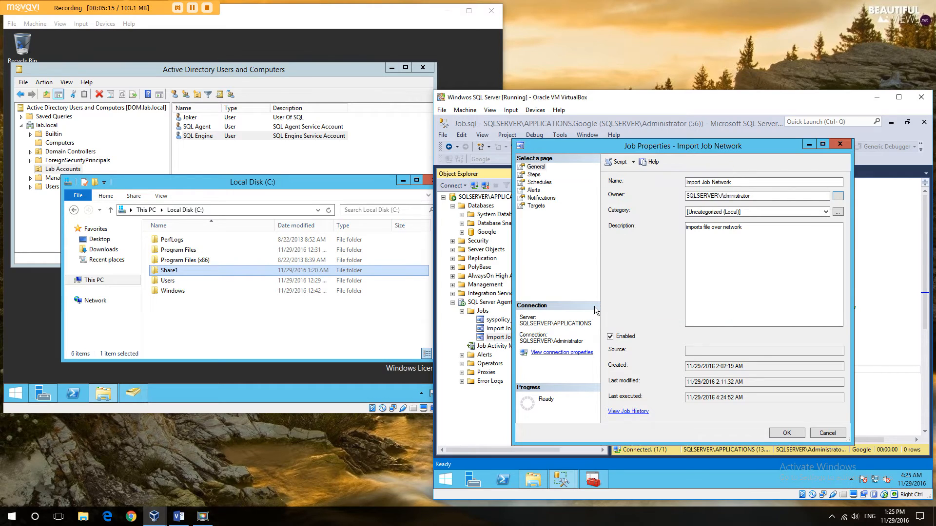
pyautogui.write('LAB\\Joker')
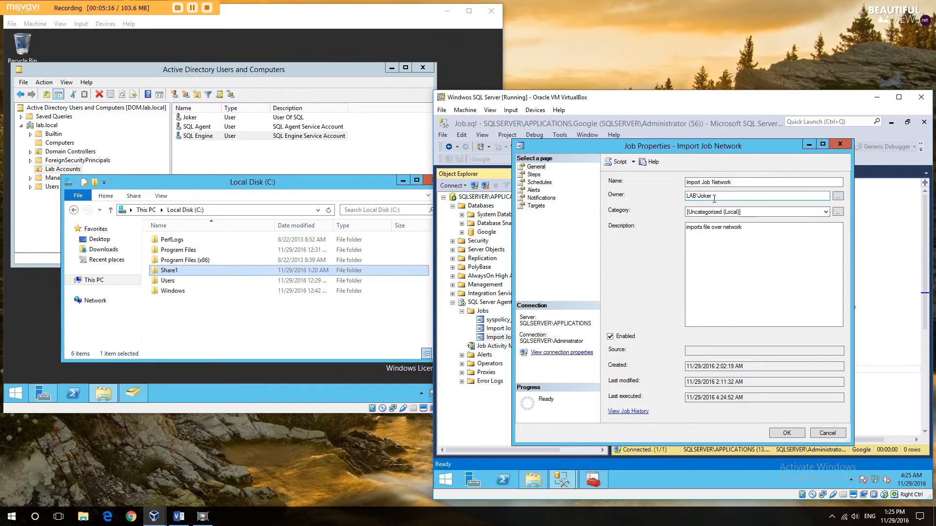
pyautogui.click(826, 432)
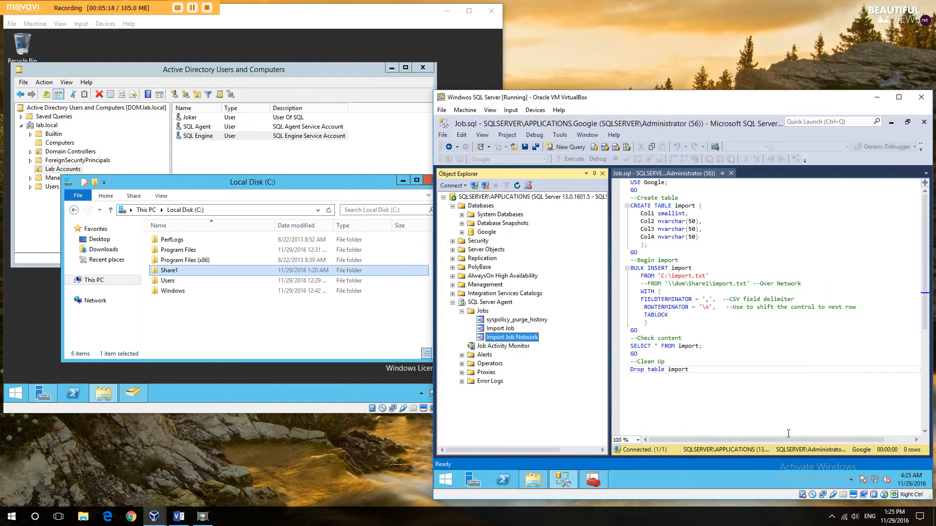
pyautogui.moveTo(474, 244)
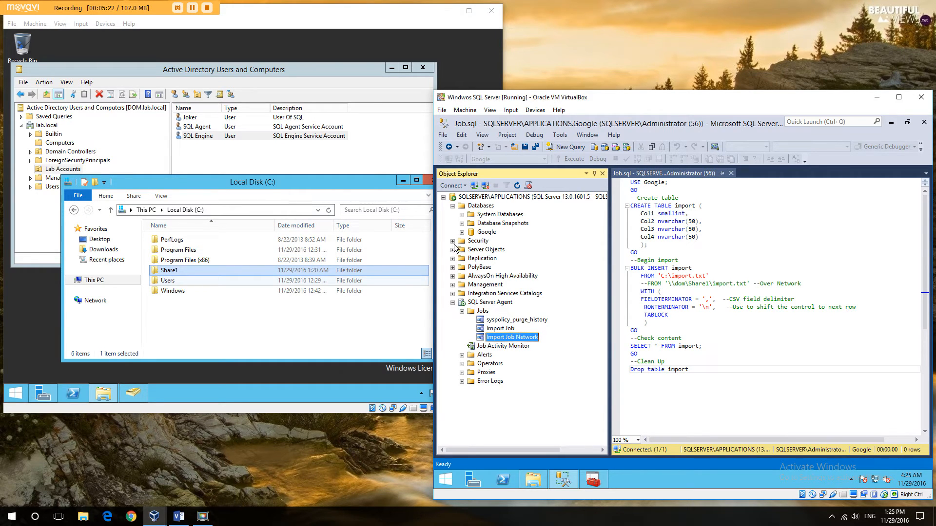
# Grant the LAB\Joker login the bulkadmin server role
pyautogui.click(452, 240)
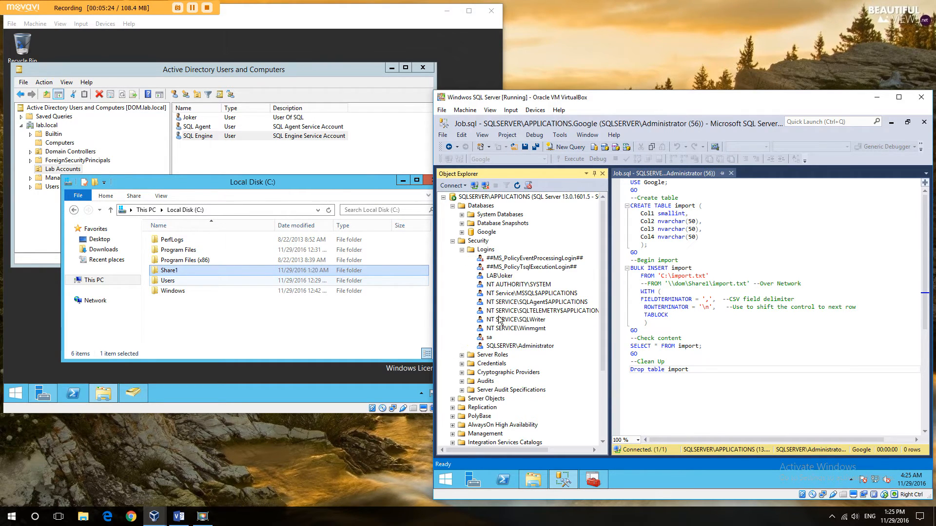
pyautogui.doubleClick(498, 274)
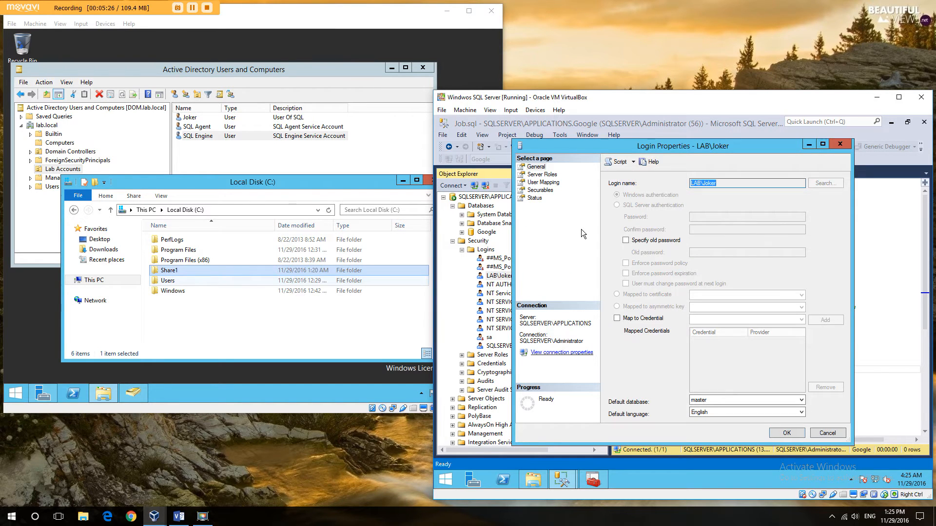
pyautogui.click(542, 174)
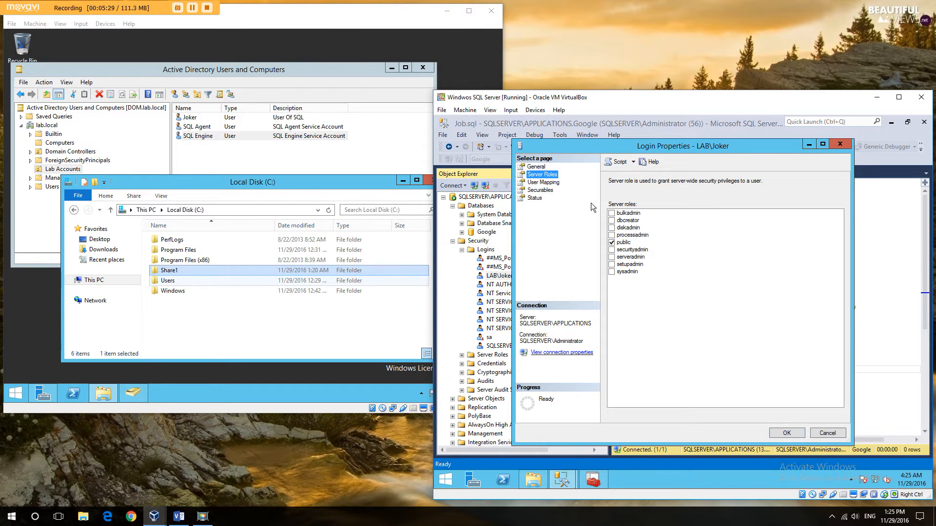
pyautogui.click(612, 213)
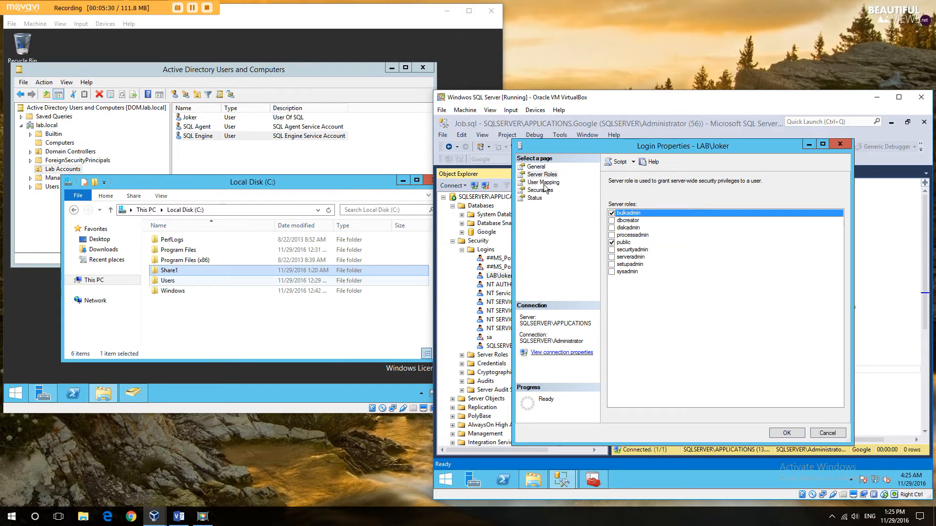
# Map LAB\Joker to db_ddladmin and db_datareader in the Google database and save
pyautogui.click(542, 182)
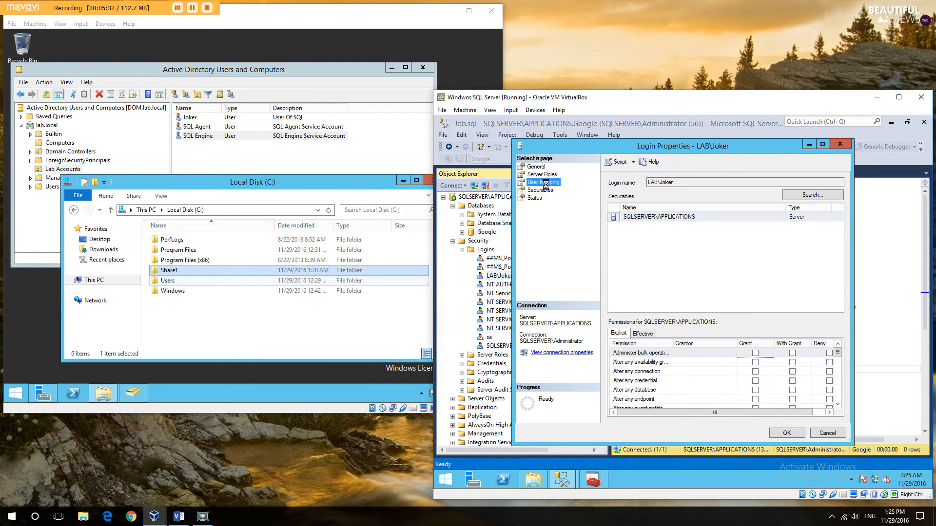
pyautogui.click(542, 182)
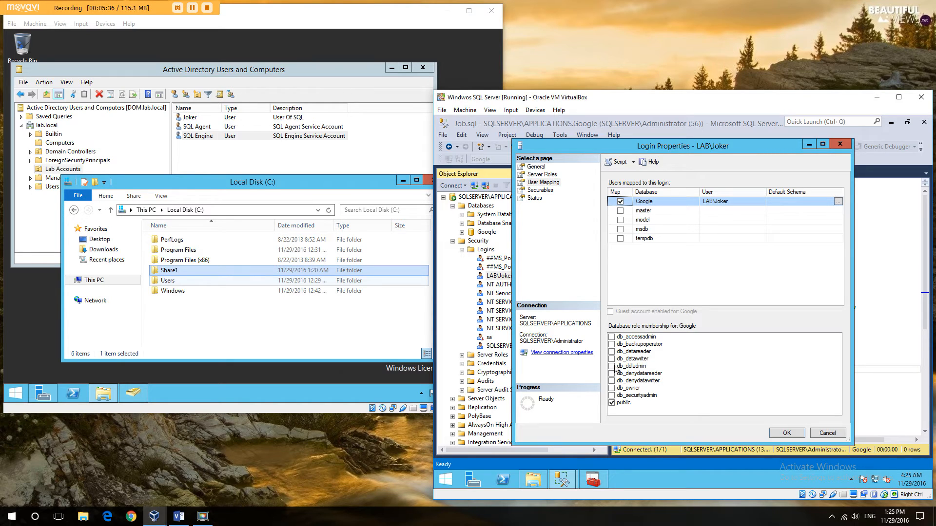
pyautogui.click(611, 365)
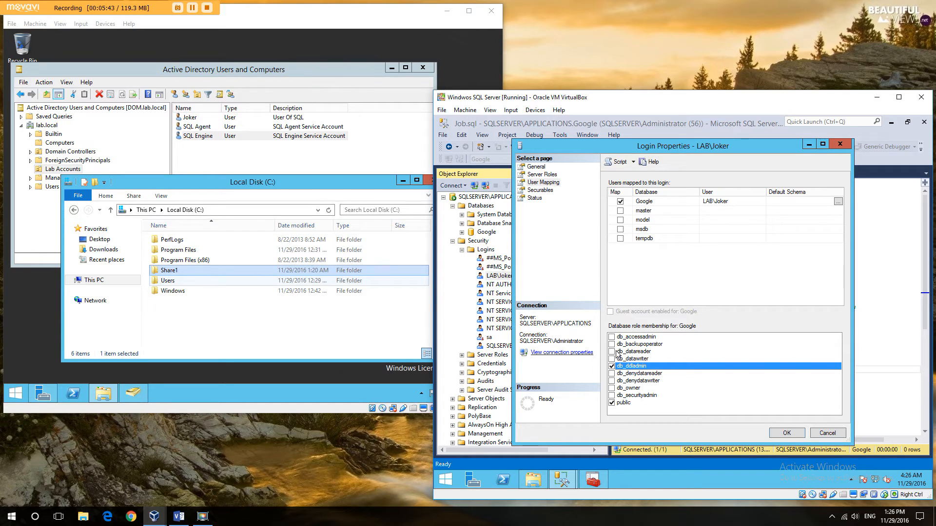
pyautogui.click(612, 351)
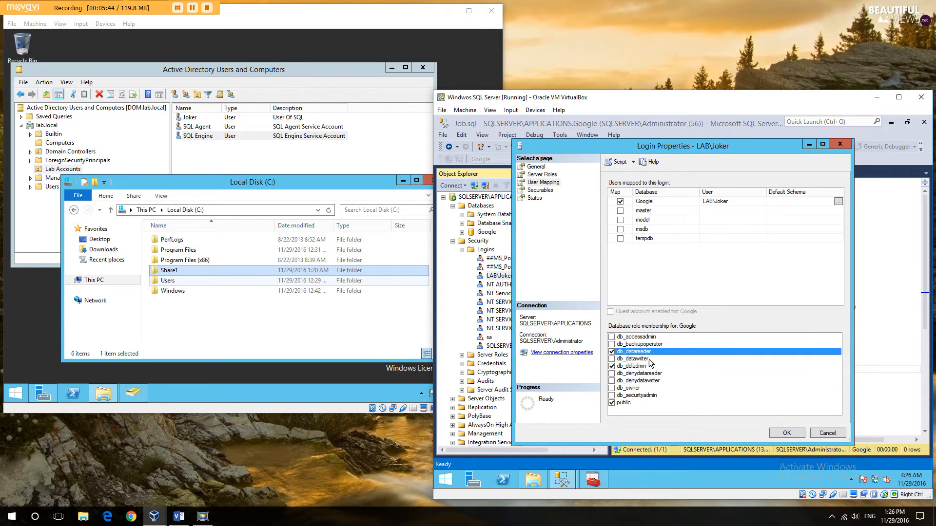
pyautogui.click(786, 433)
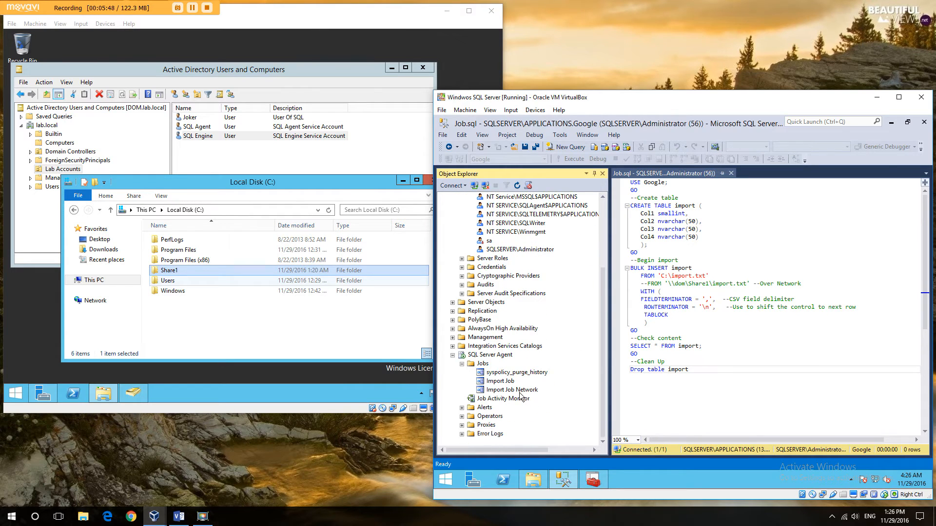
# Start Import Job Network again and dismiss the run results
pyautogui.rightClick(511, 389)
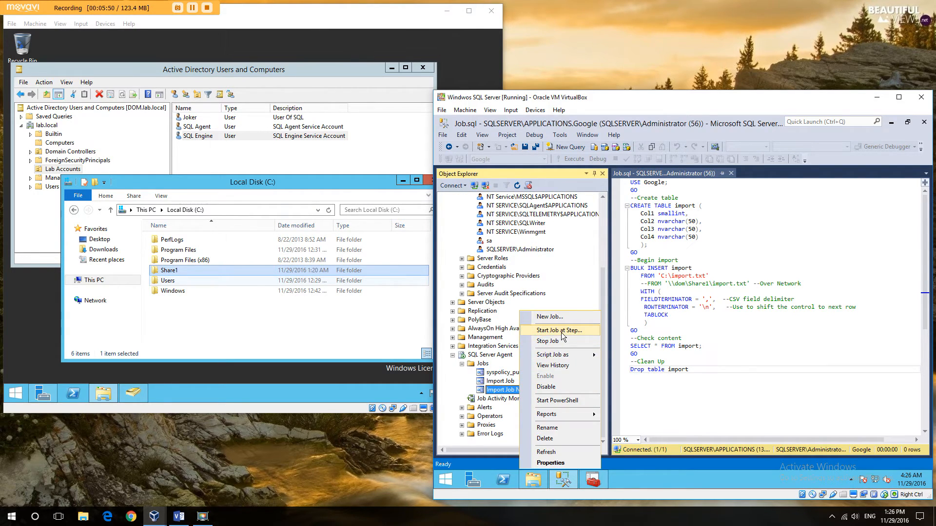
pyautogui.click(557, 330)
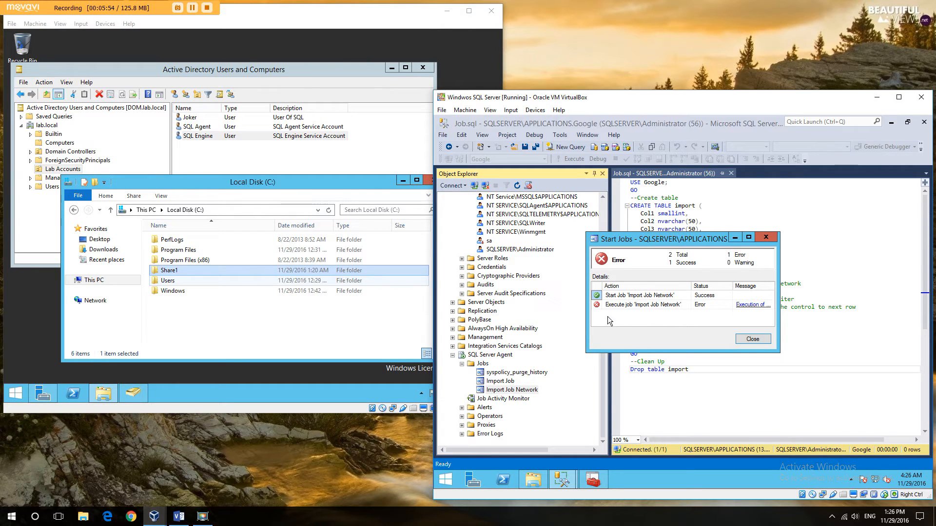
pyautogui.click(752, 339)
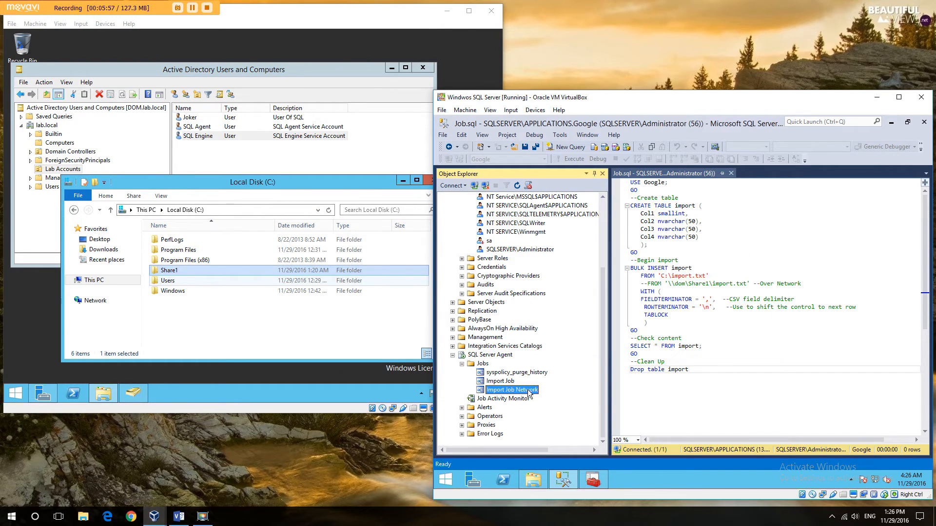
# Read the job history error: object named 'import' already exists in the database
pyautogui.doubleClick(511, 389)
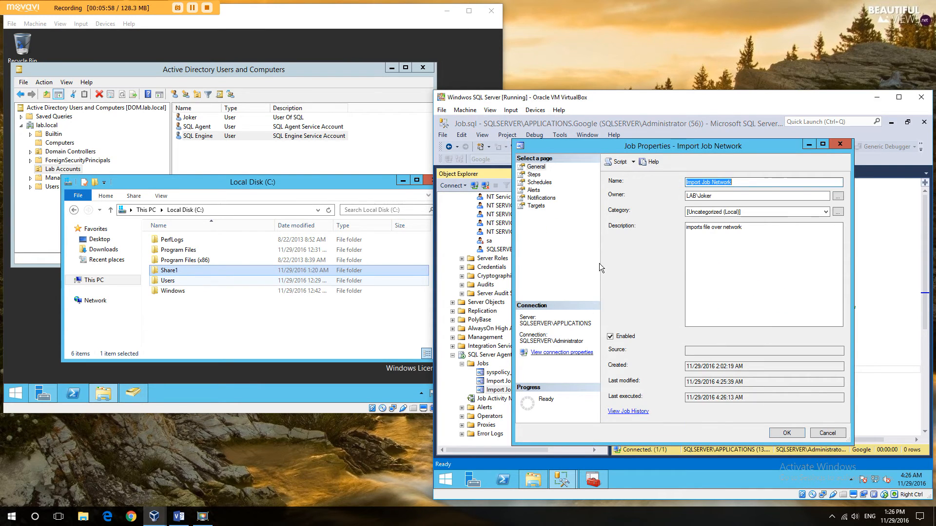
pyautogui.click(628, 410)
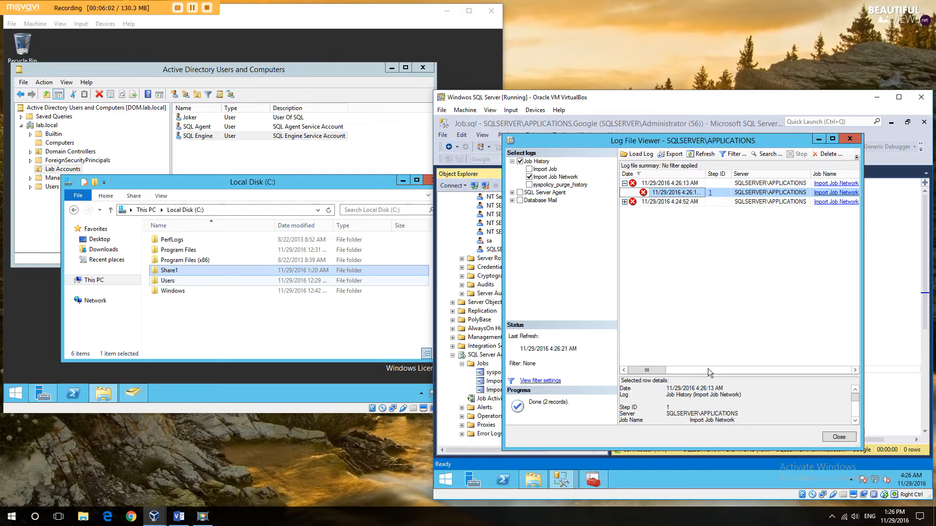
pyautogui.click(676, 192)
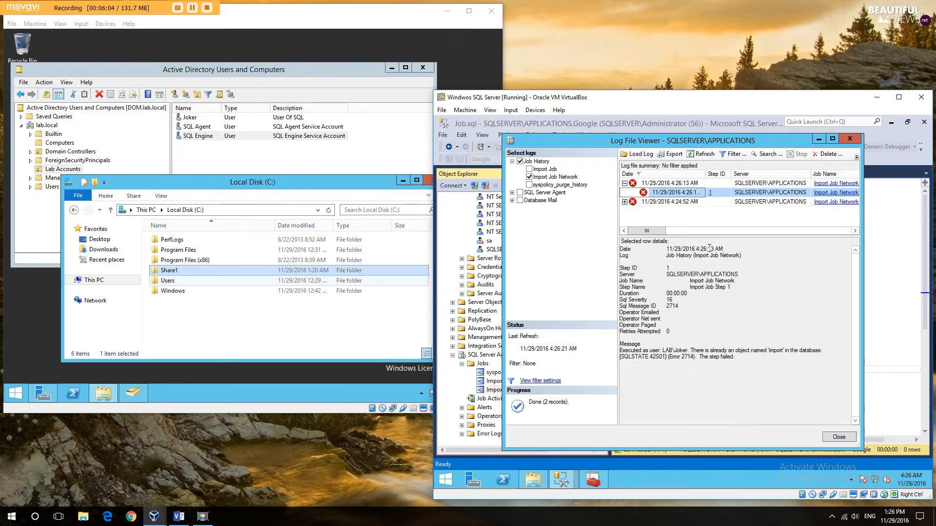
pyautogui.doubleClick(673, 350)
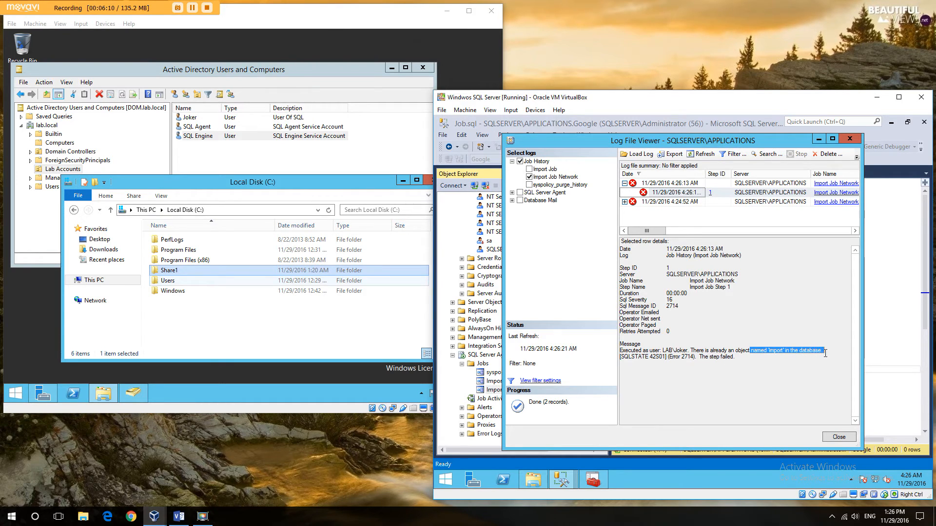
pyautogui.moveTo(737, 361)
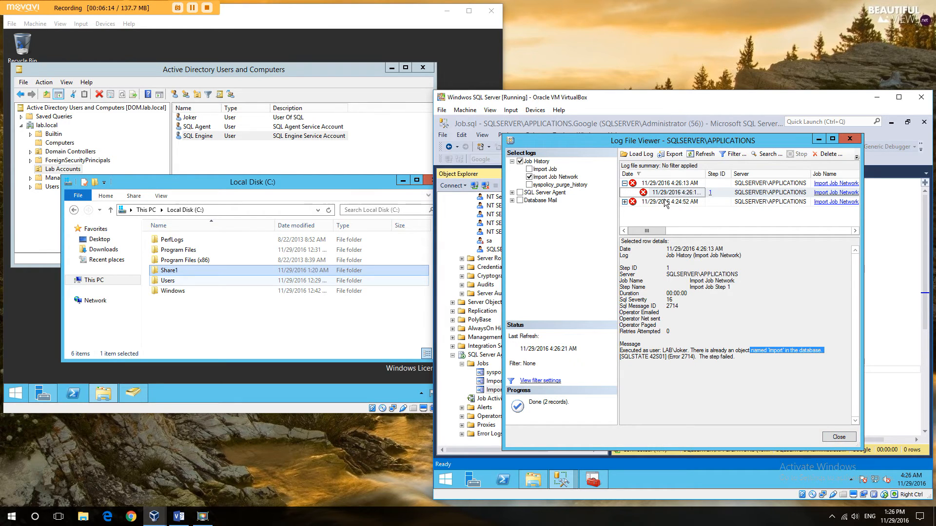
pyautogui.moveTo(771, 355)
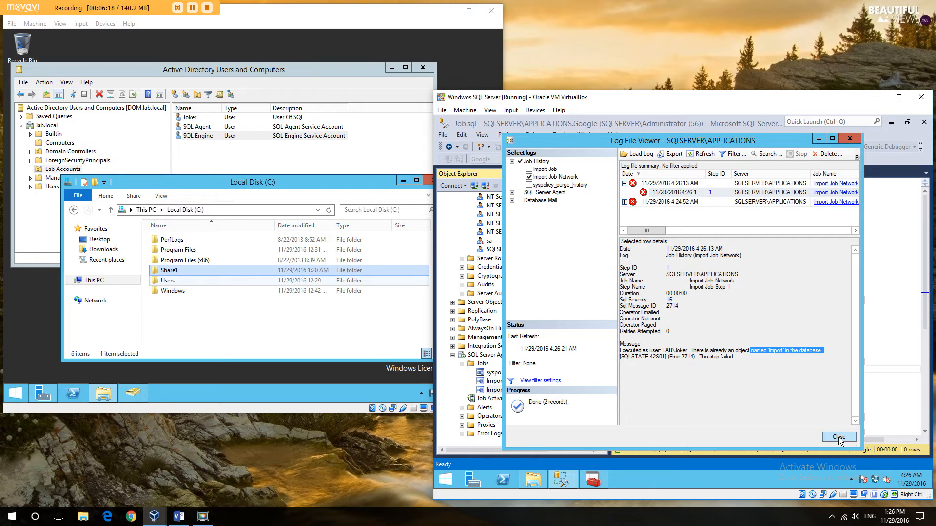
pyautogui.click(838, 436)
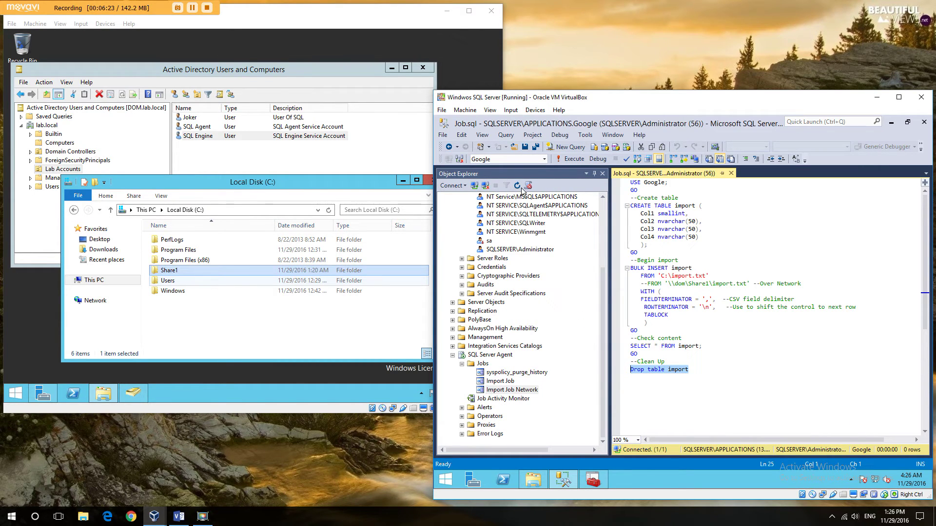
# Execute the Drop table import statement and start Import Job Network again
pyautogui.click(565, 147)
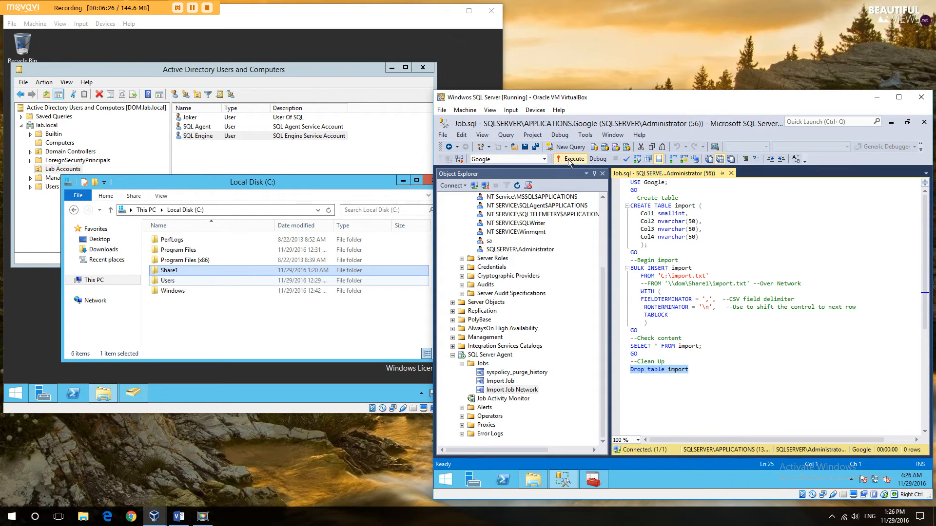
pyautogui.click(571, 158)
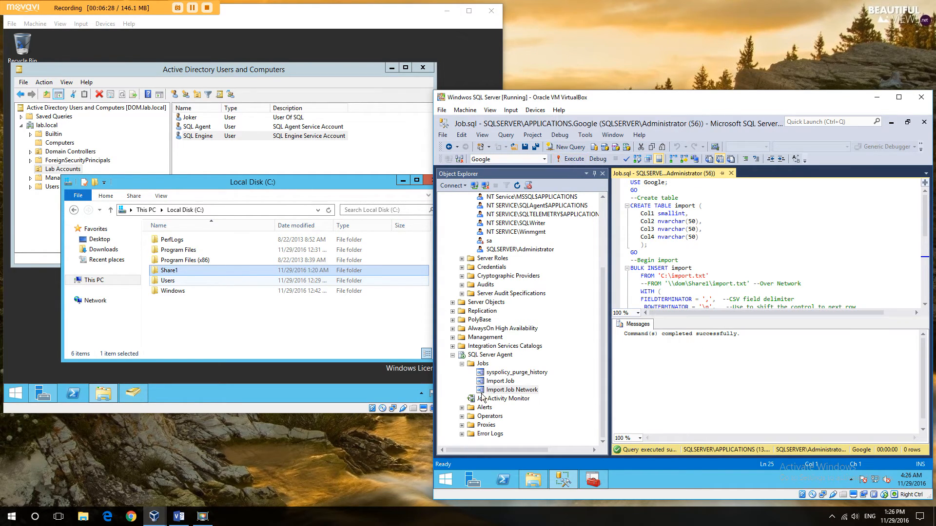
pyautogui.rightClick(512, 390)
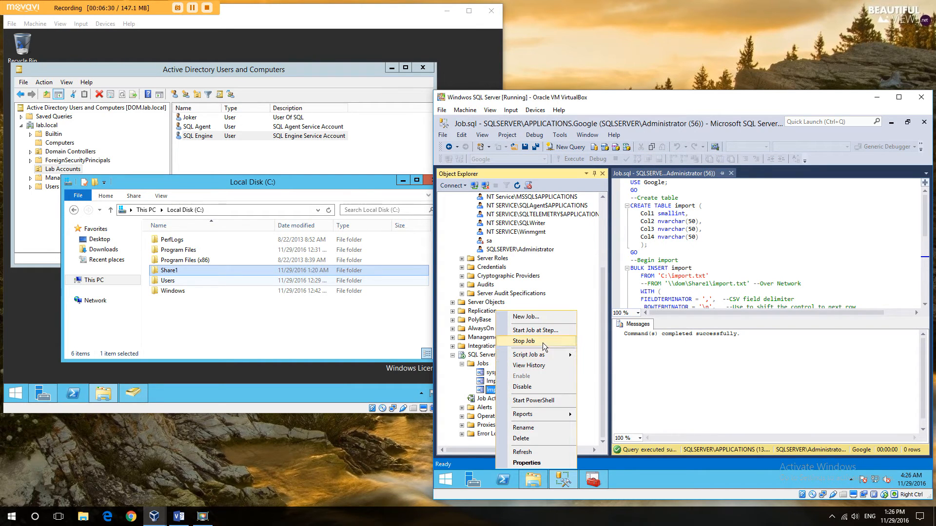
pyautogui.click(535, 330)
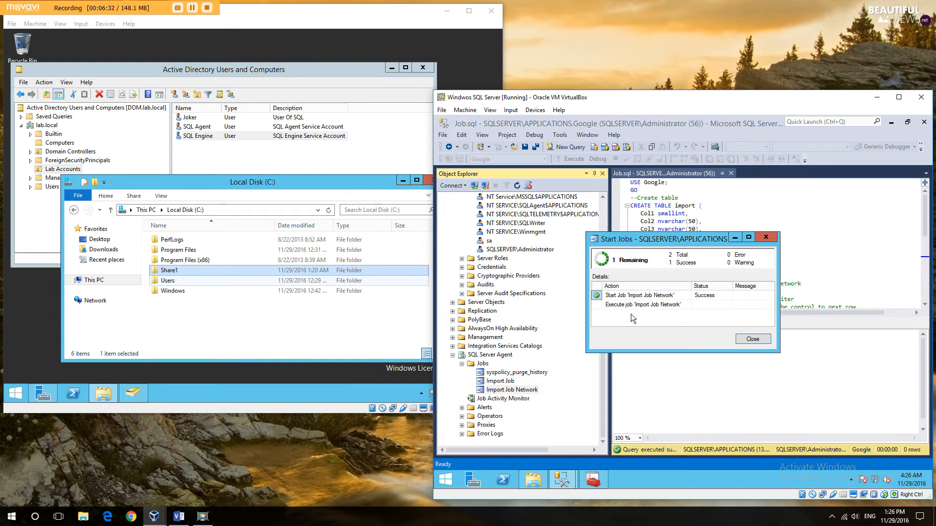
pyautogui.moveTo(617, 308)
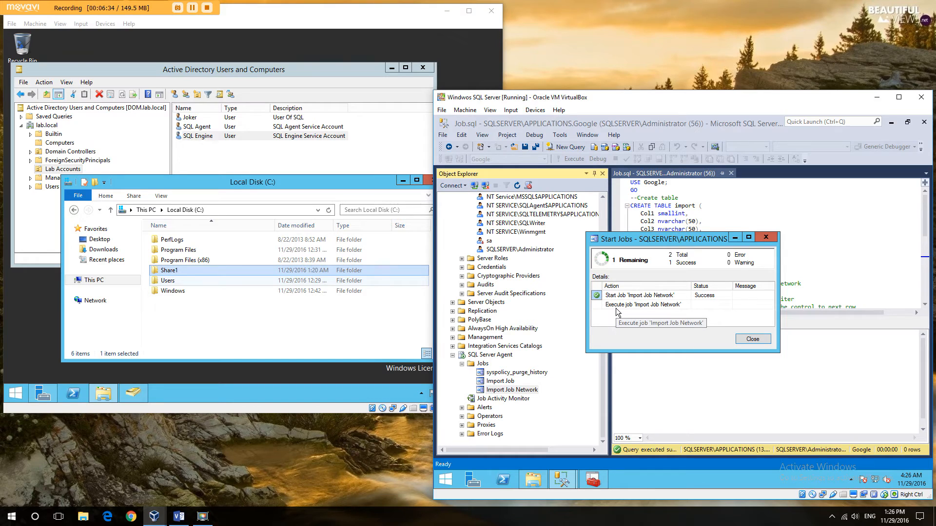
pyautogui.click(752, 339)
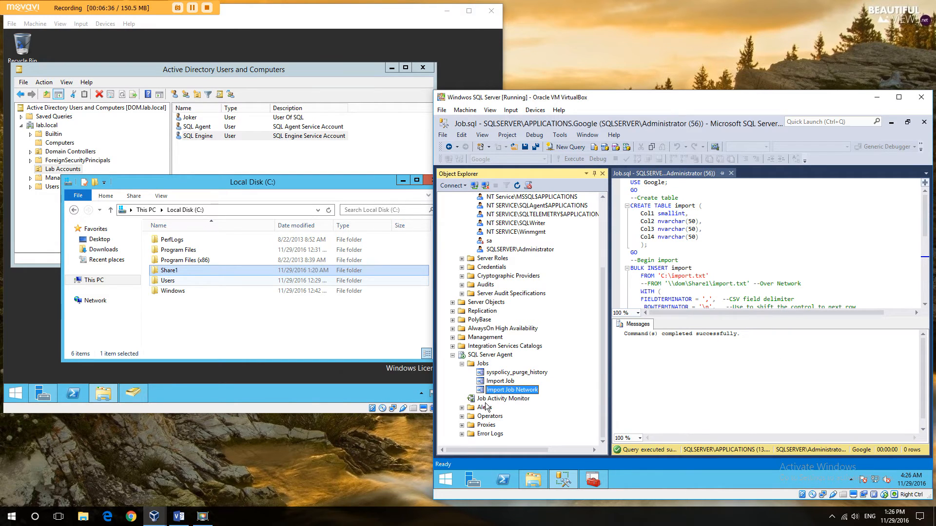
# Read the newest history entry: LAB\Joker denied access to the Share1 import file
pyautogui.doubleClick(513, 390)
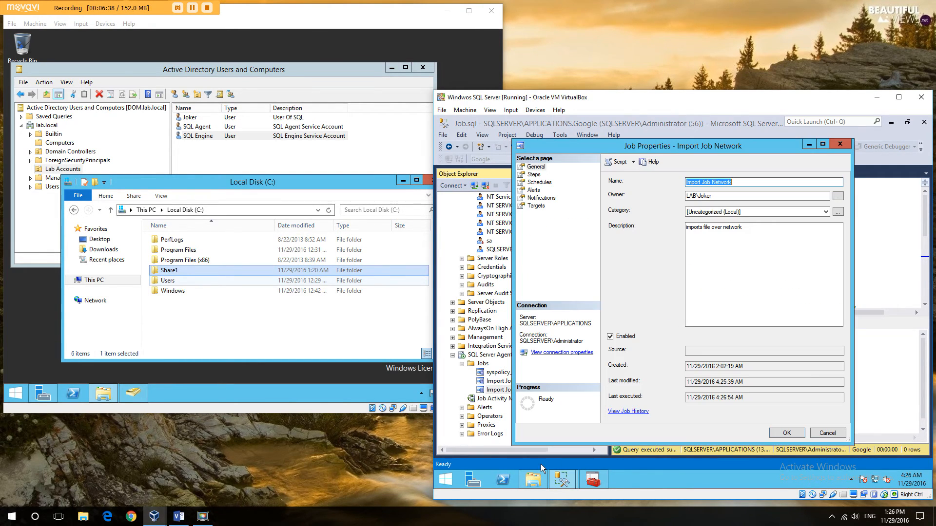
pyautogui.click(628, 412)
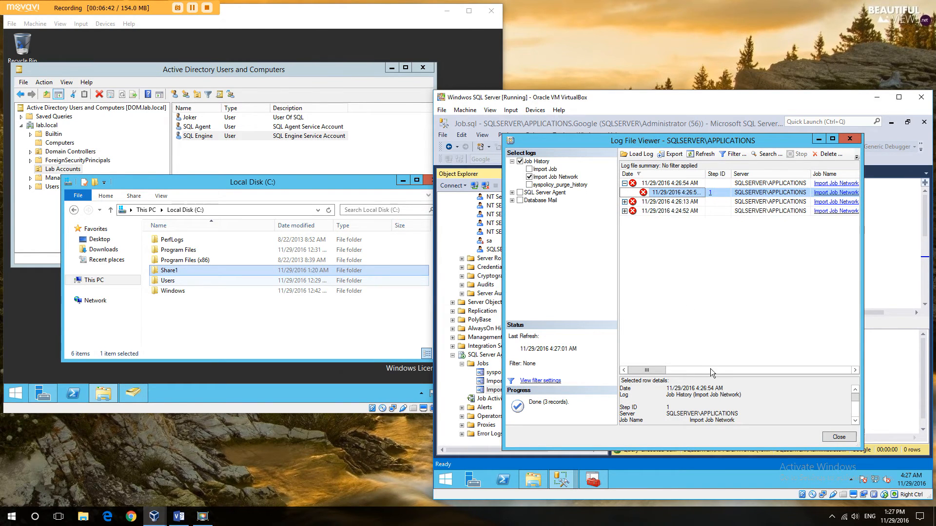
pyautogui.click(667, 192)
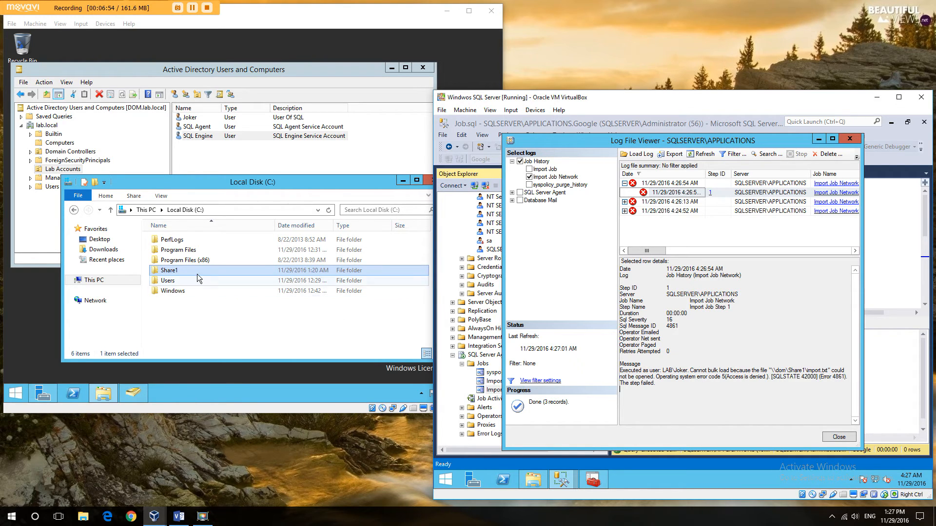
# In Share1's sharing dialog, keep Joker at Read permission
pyautogui.rightClick(169, 270)
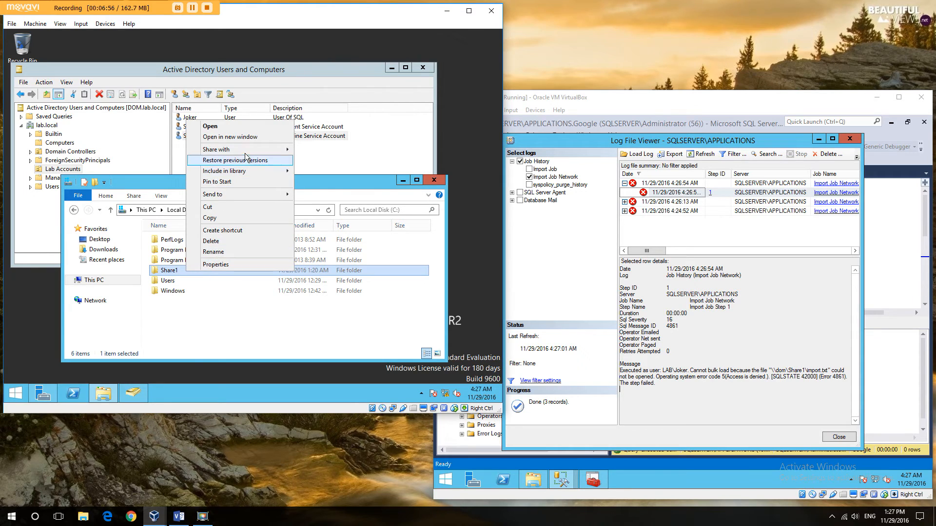
pyautogui.click(216, 149)
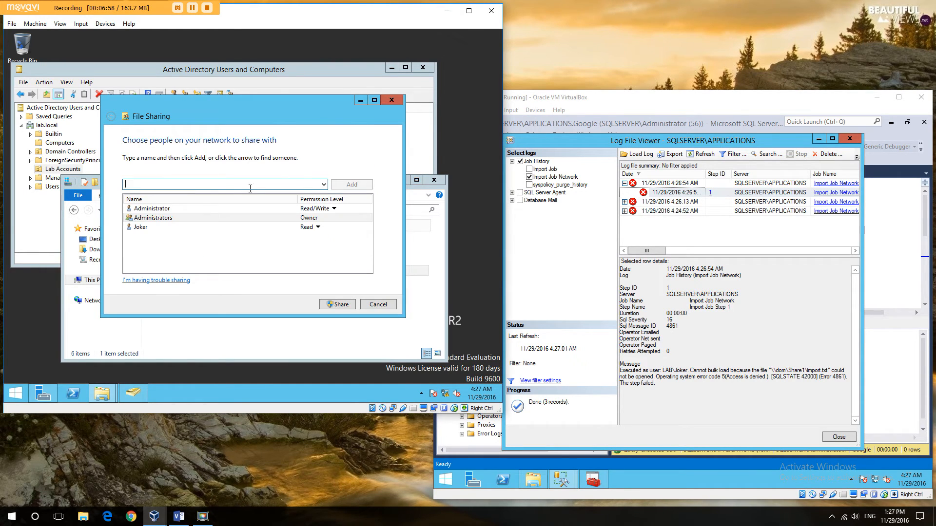
pyautogui.click(317, 226)
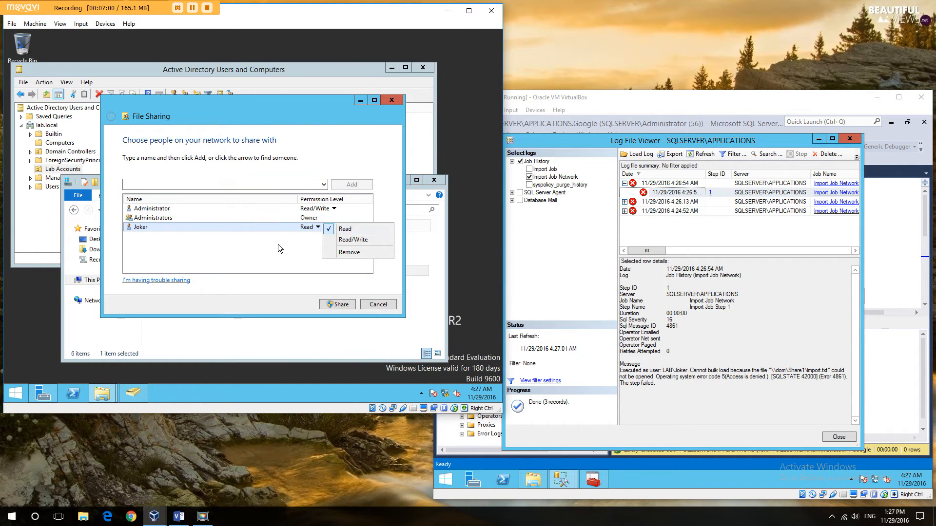
pyautogui.click(345, 228)
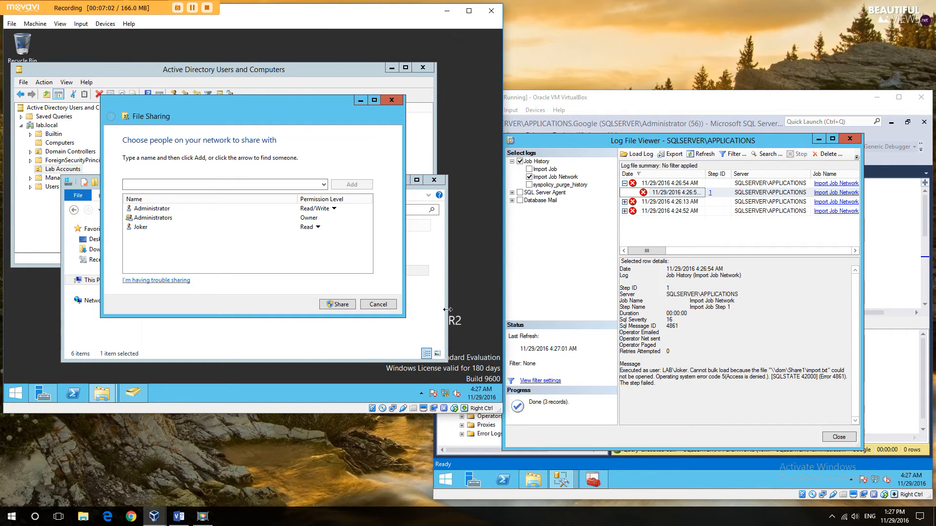
pyautogui.moveTo(668, 362)
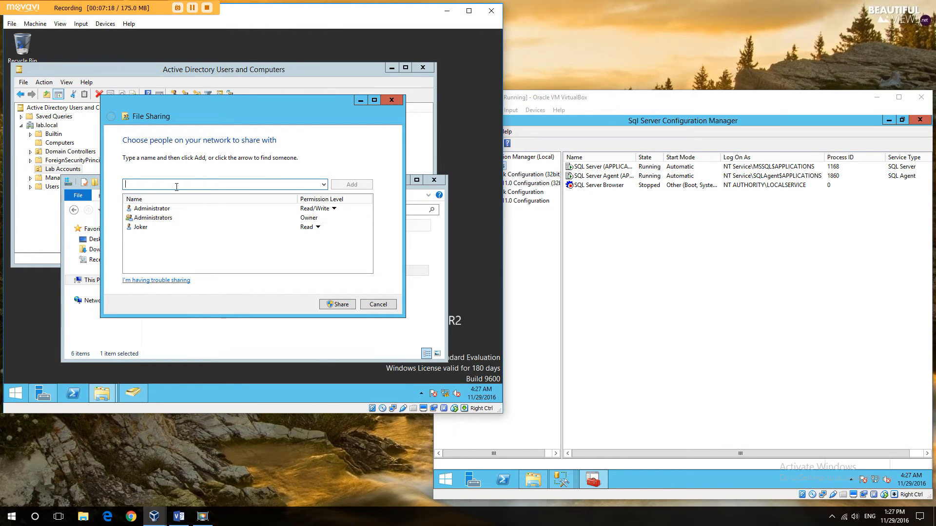
# Add SQLSERVER$ at Read permission and apply the Share1 sharing settings
pyautogui.write('SQL')
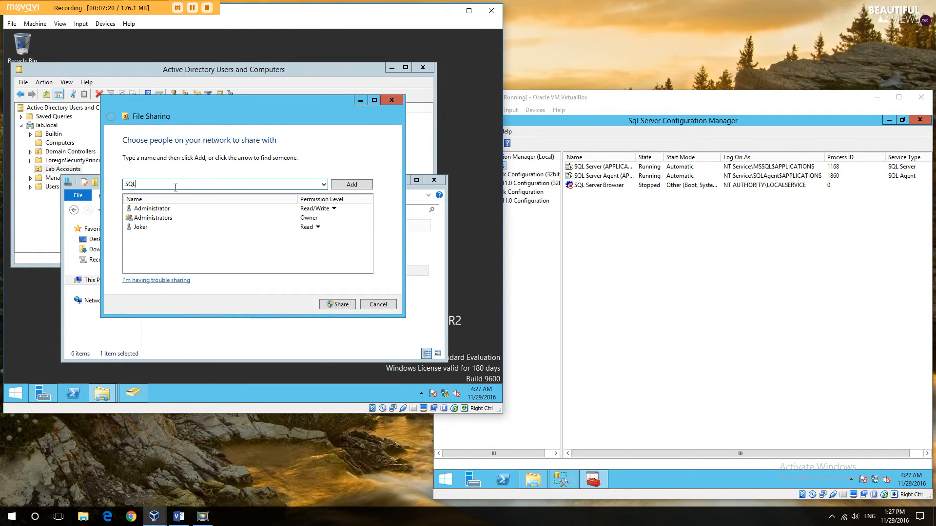
pyautogui.write('SERVER')
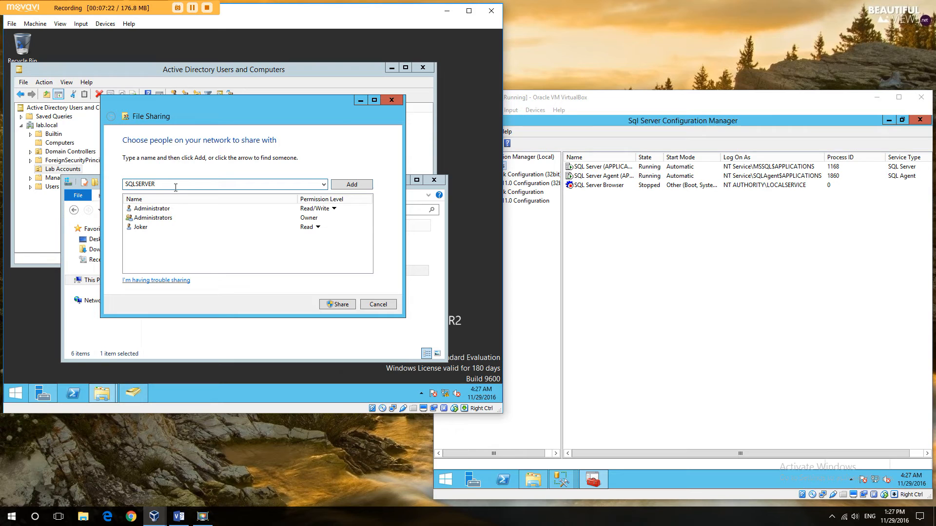
pyautogui.write('S')
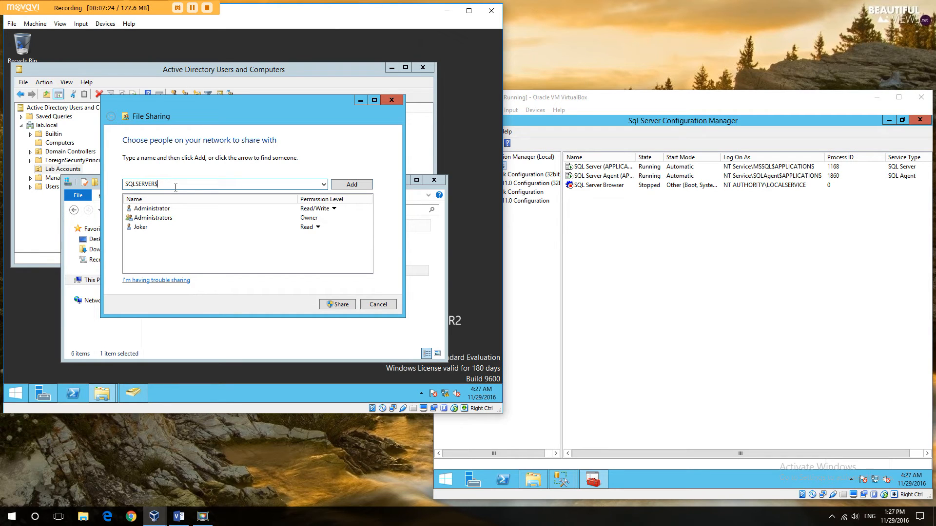
pyautogui.click(350, 184)
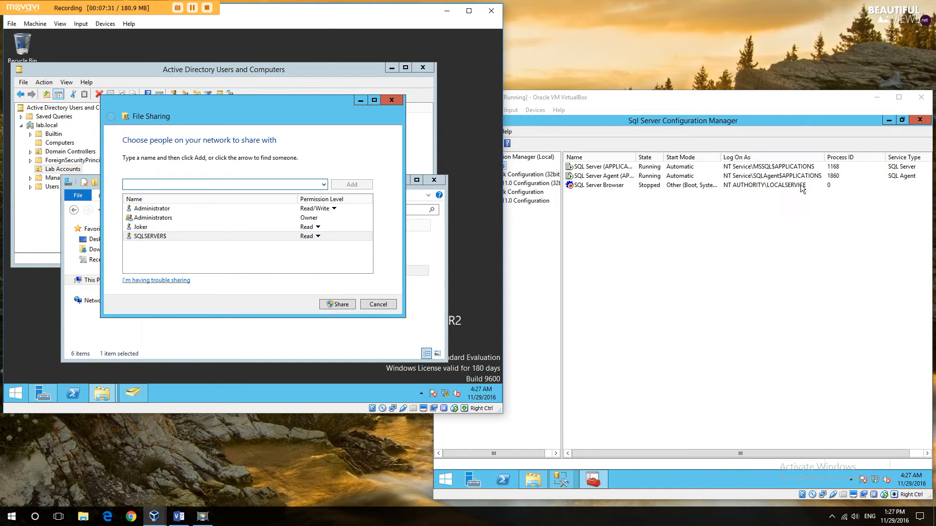
pyautogui.click(221, 184)
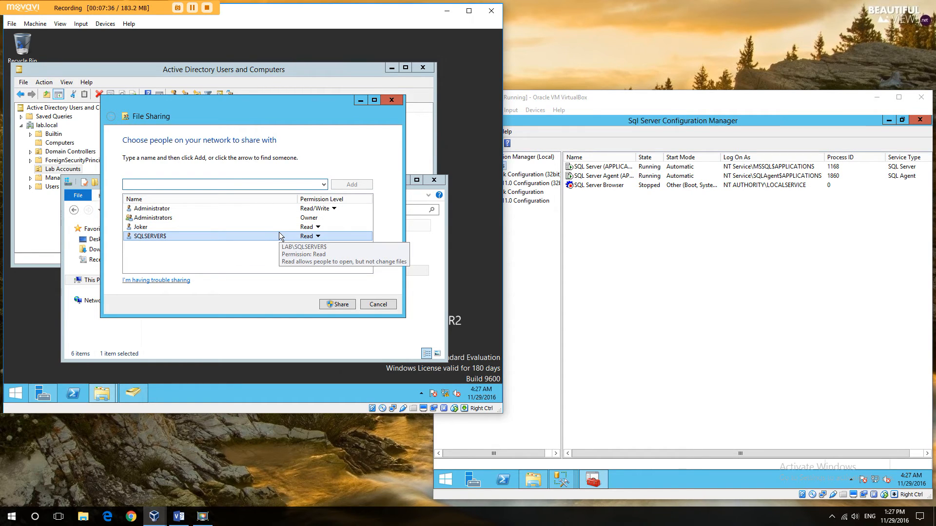
pyautogui.moveTo(269, 261)
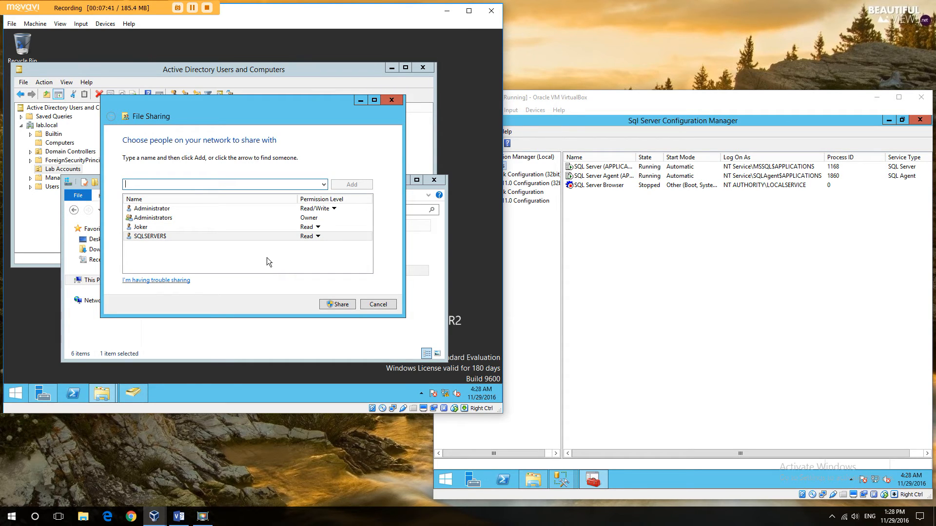
pyautogui.moveTo(772, 180)
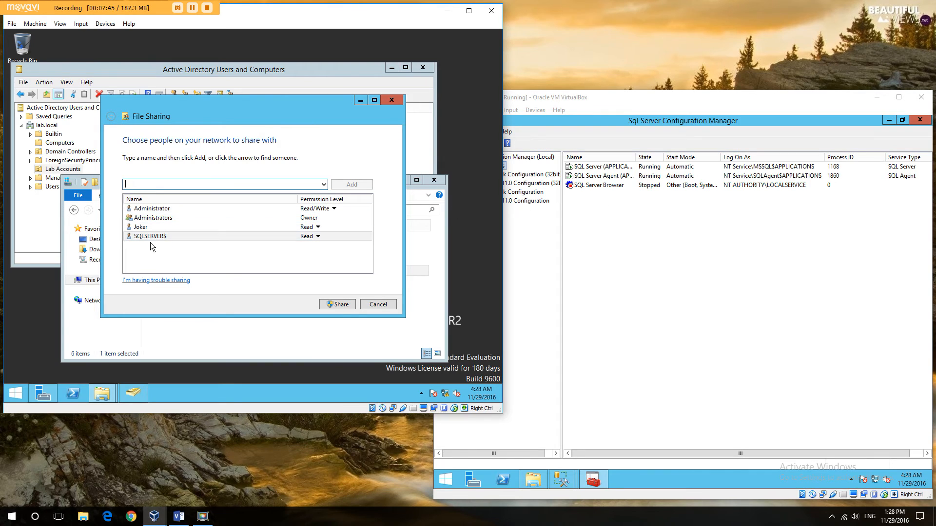
pyautogui.click(337, 304)
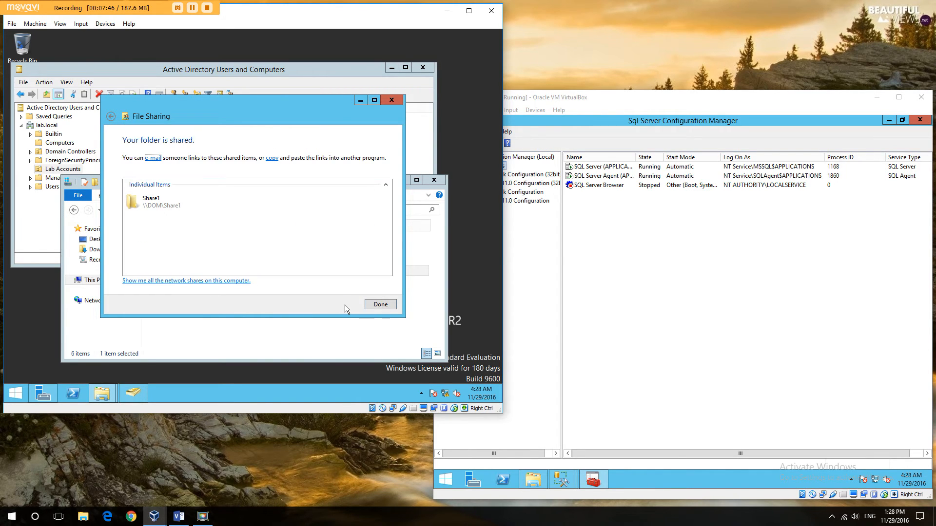
pyautogui.click(381, 305)
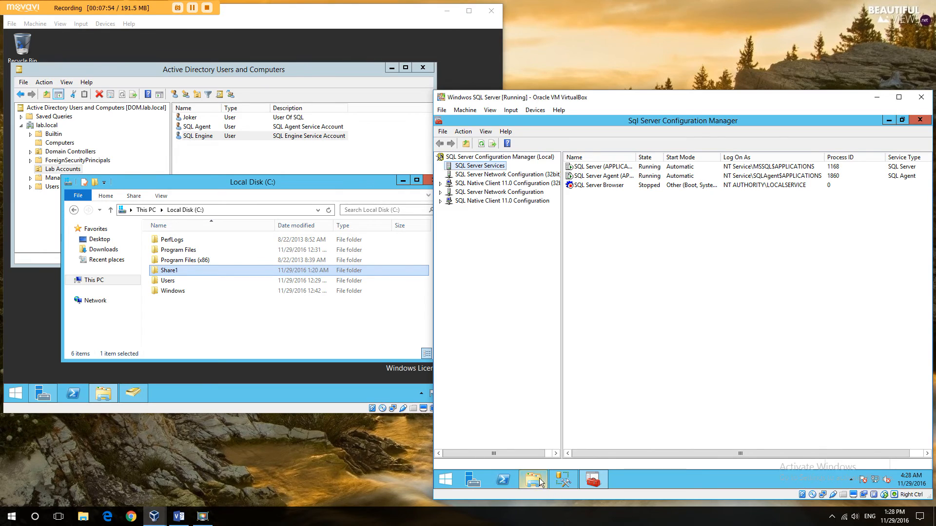
# Start Import Job Network again and view its run history after the failure
pyautogui.click(533, 479)
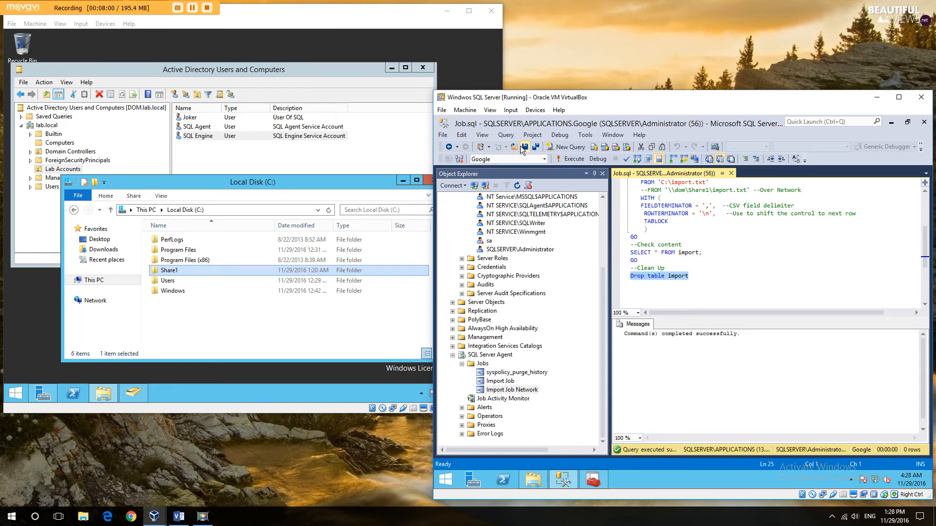
pyautogui.click(511, 390)
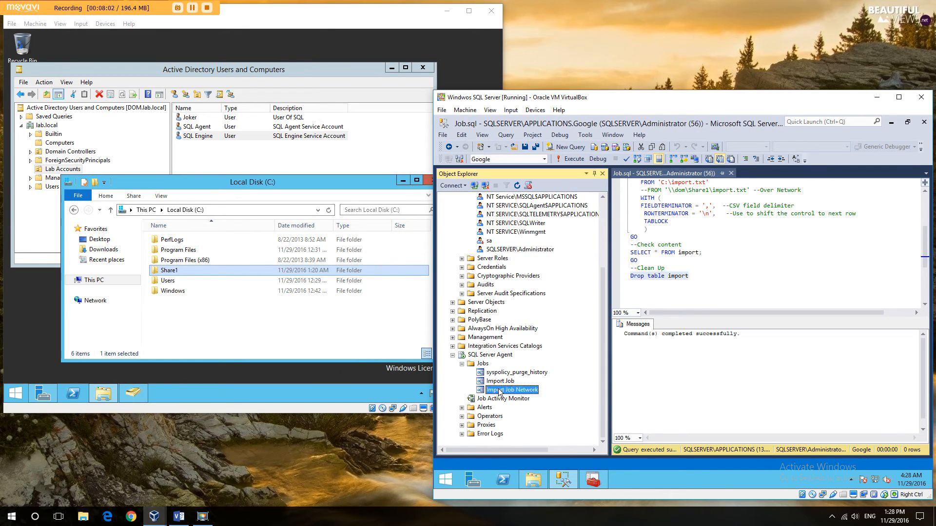
pyautogui.click(511, 389)
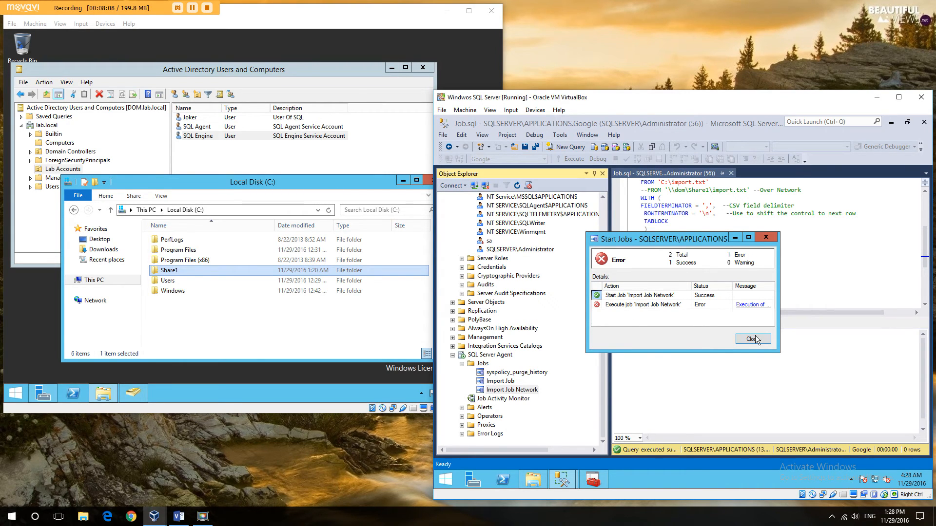
pyautogui.rightClick(510, 390)
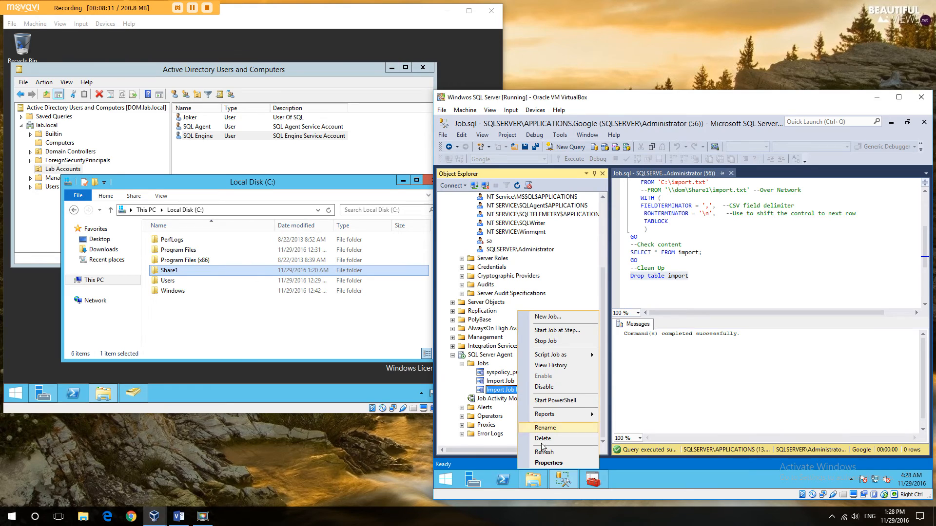
pyautogui.click(548, 462)
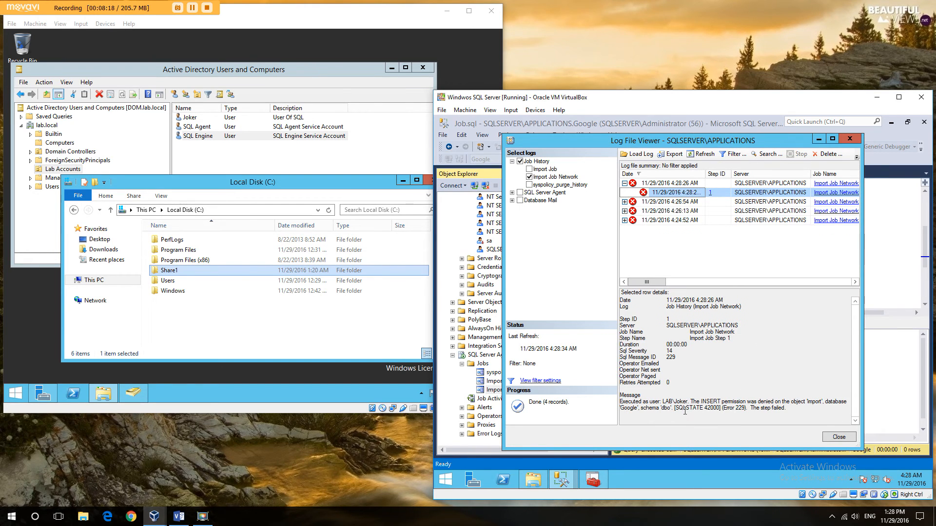
# Read the INSERT-denied error, then grant LAB\Joker another database role in Google via User Mapping
pyautogui.moveTo(703, 402); pyautogui.dragTo(793, 401)
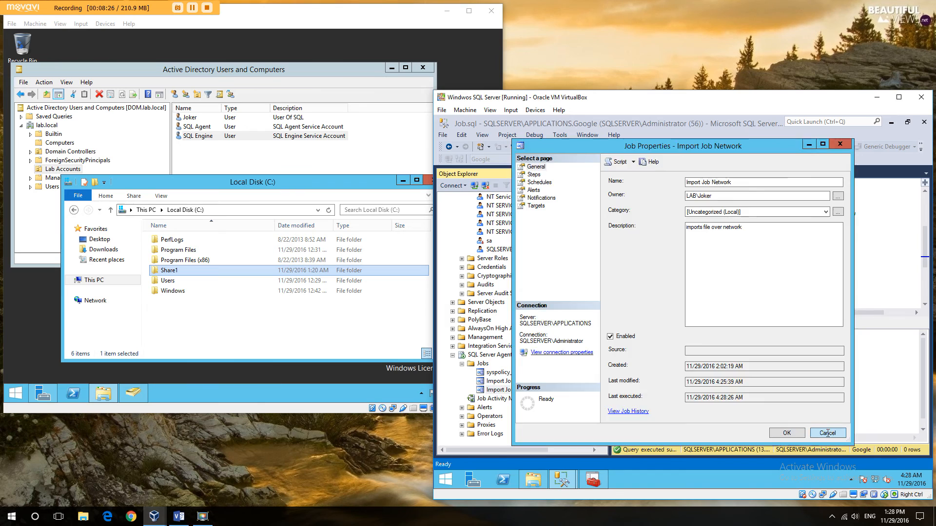
pyautogui.click(827, 433)
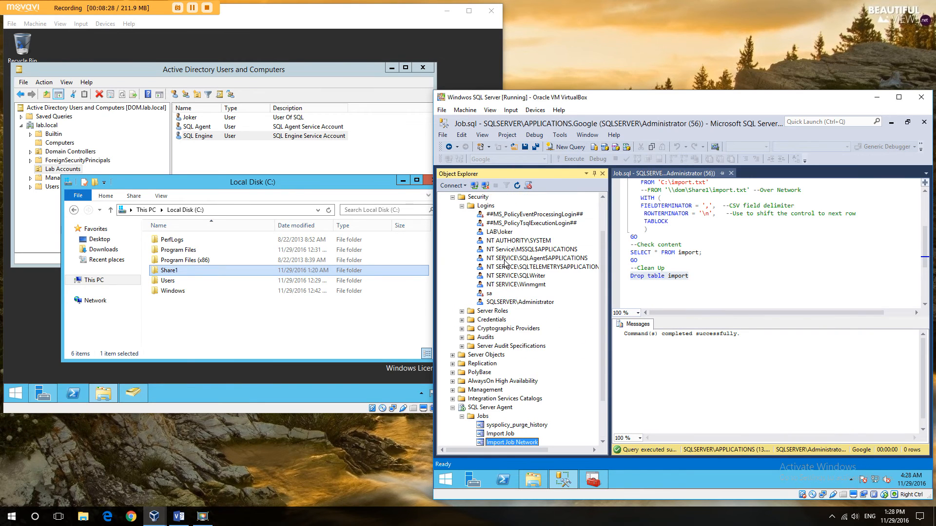
pyautogui.doubleClick(498, 232)
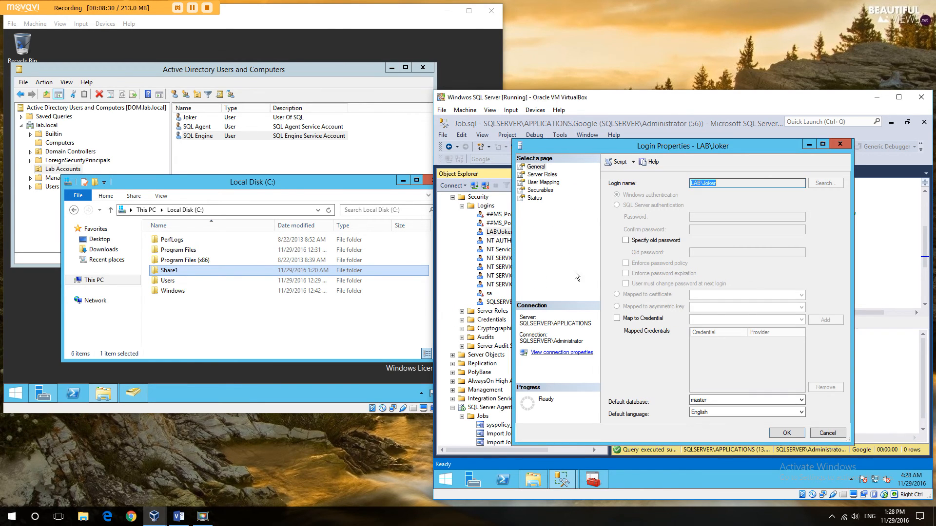
pyautogui.click(542, 173)
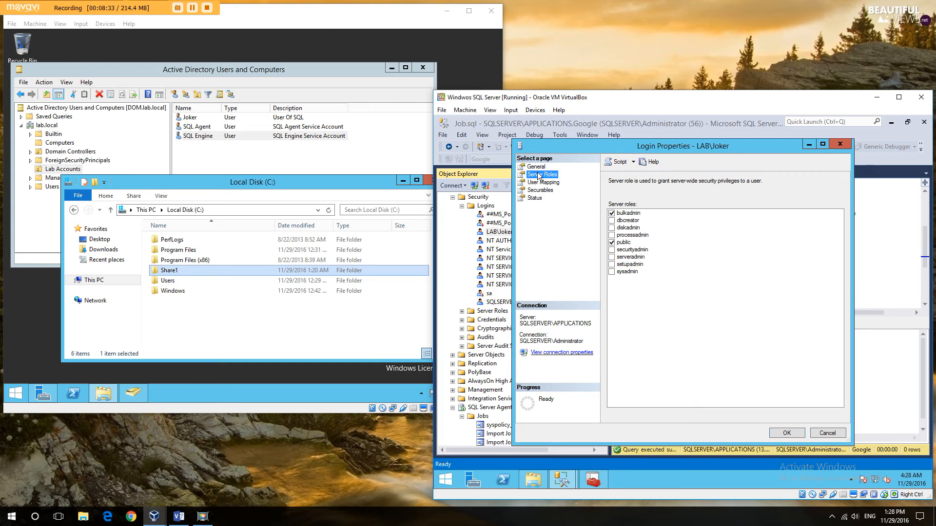
pyautogui.click(543, 181)
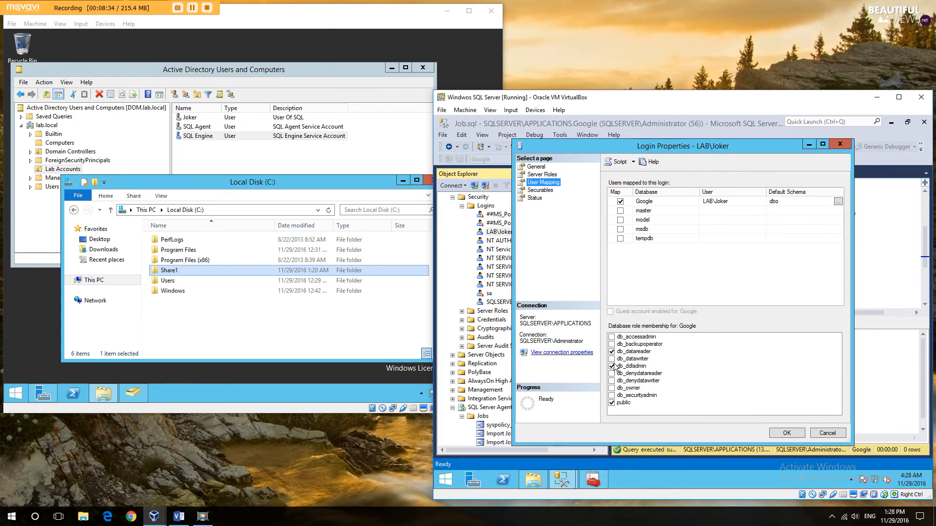
pyautogui.click(612, 359)
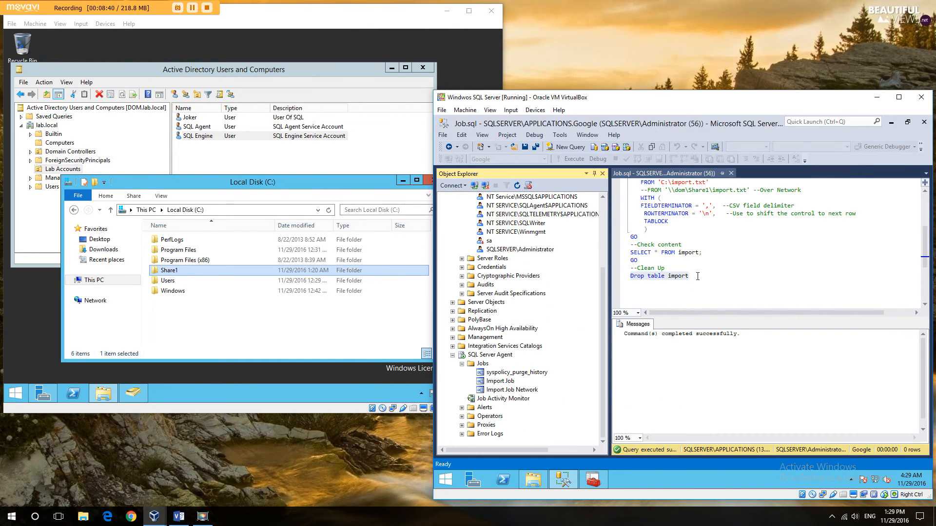
# Run Import Job Network again and close its Success report
pyautogui.tripleClick(659, 276)
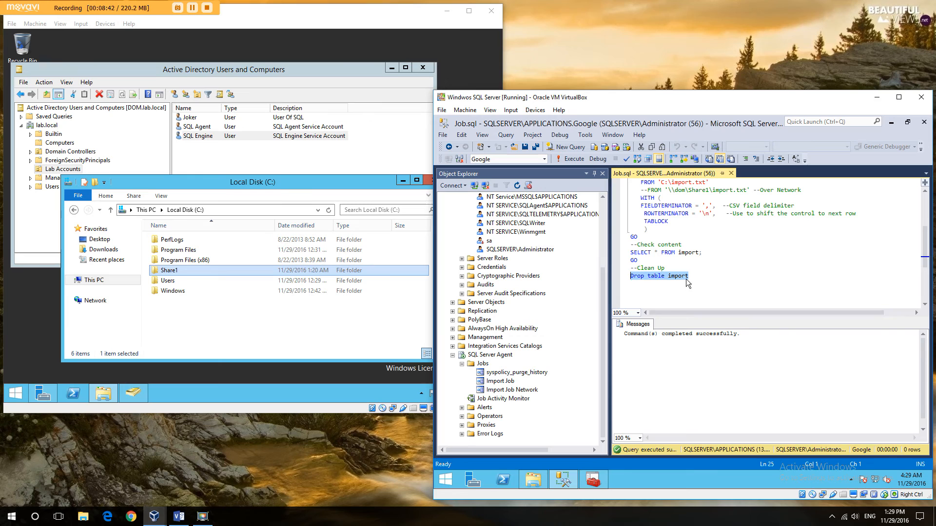
pyautogui.rightClick(496, 390)
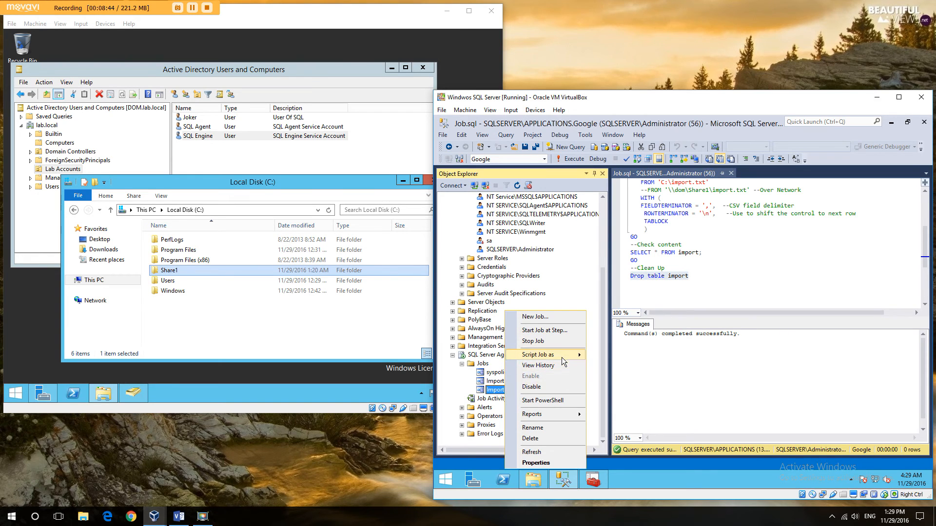
pyautogui.moveTo(562, 330)
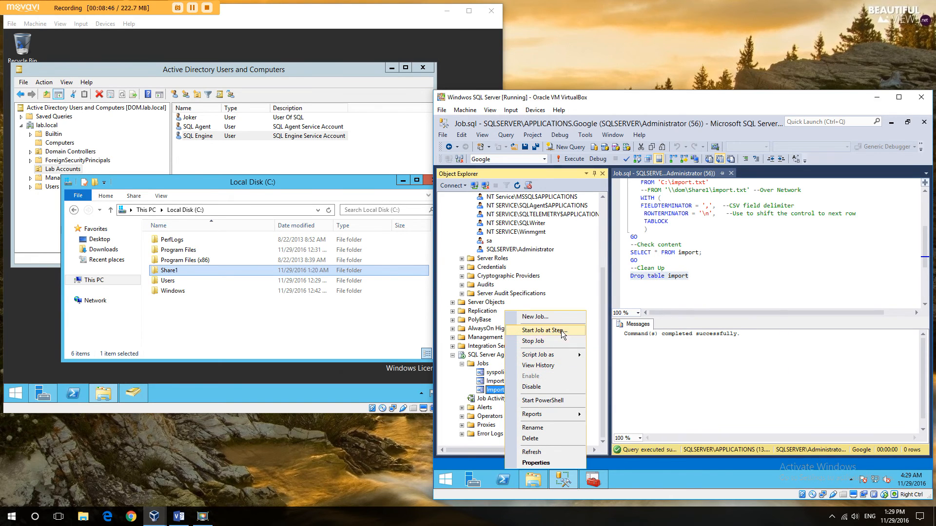
pyautogui.click(544, 330)
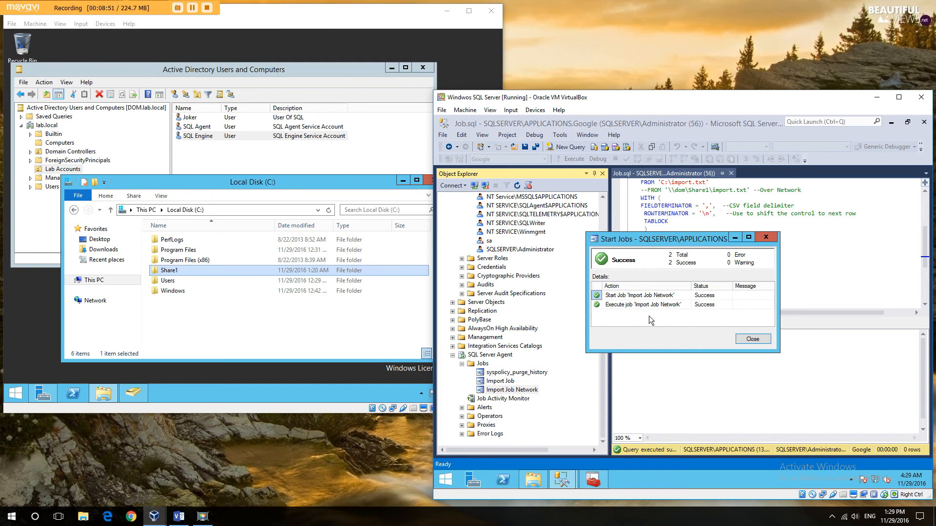
pyautogui.click(752, 339)
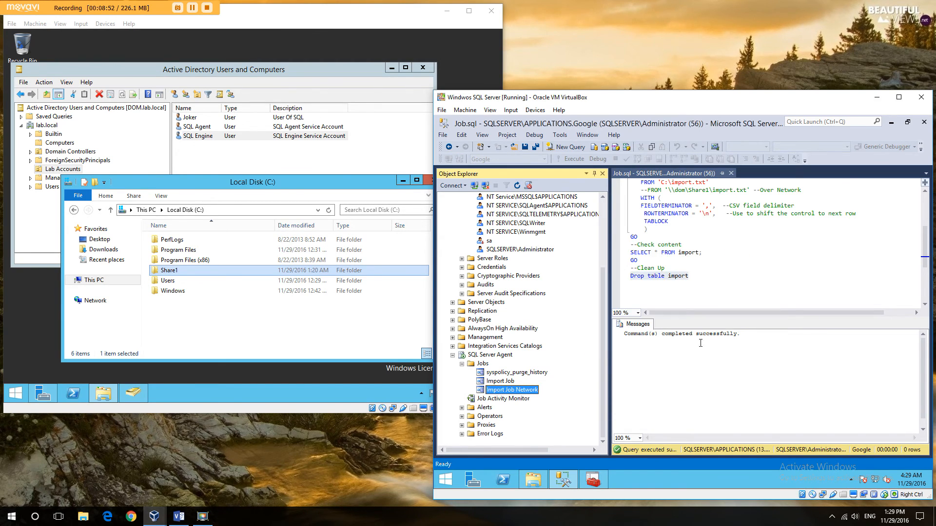
# Reapply Share1's sharing with Administrator, Administrators and Joker and close the confirmation
pyautogui.rightClick(170, 270)
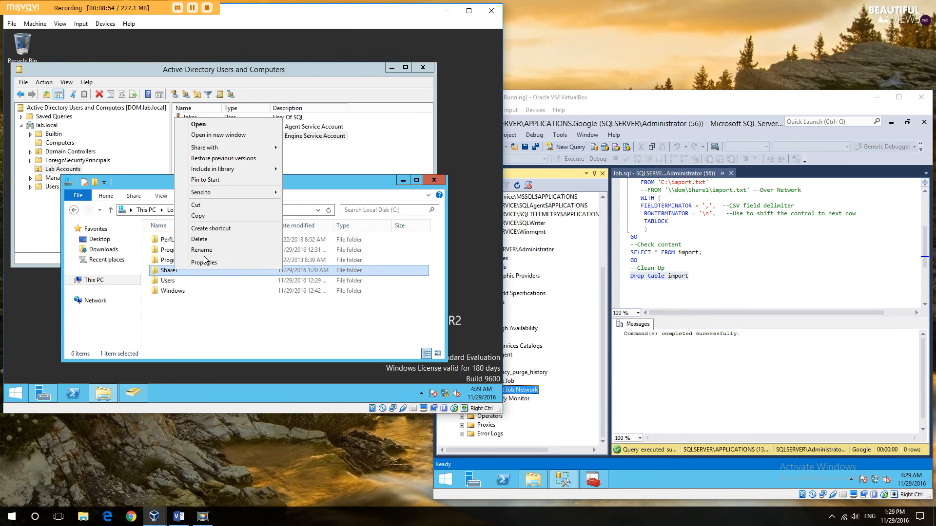
pyautogui.moveTo(205, 147)
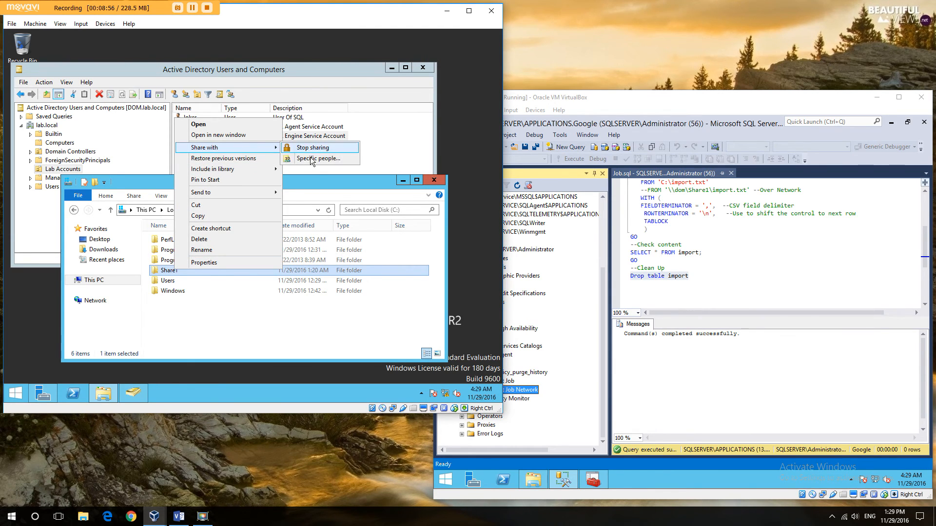
pyautogui.click(318, 158)
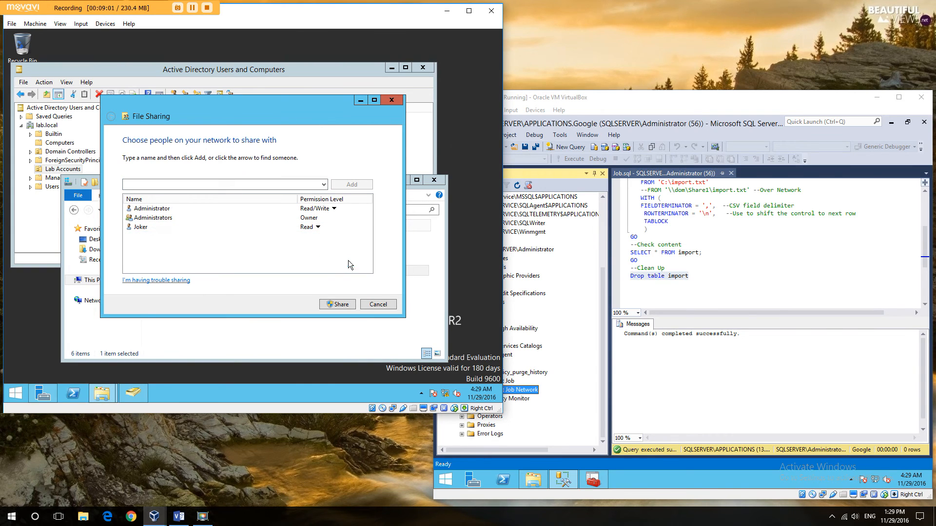
pyautogui.click(337, 304)
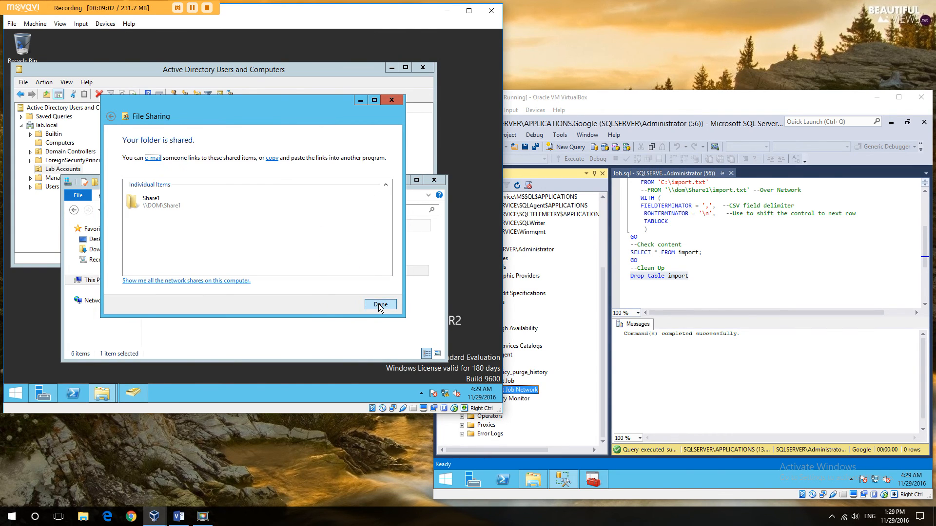
pyautogui.click(380, 304)
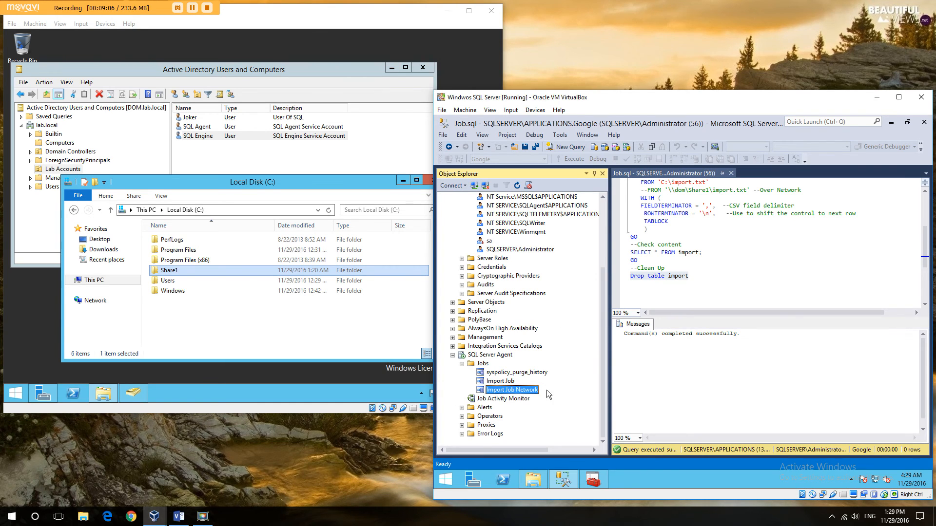
pyautogui.moveTo(594, 478)
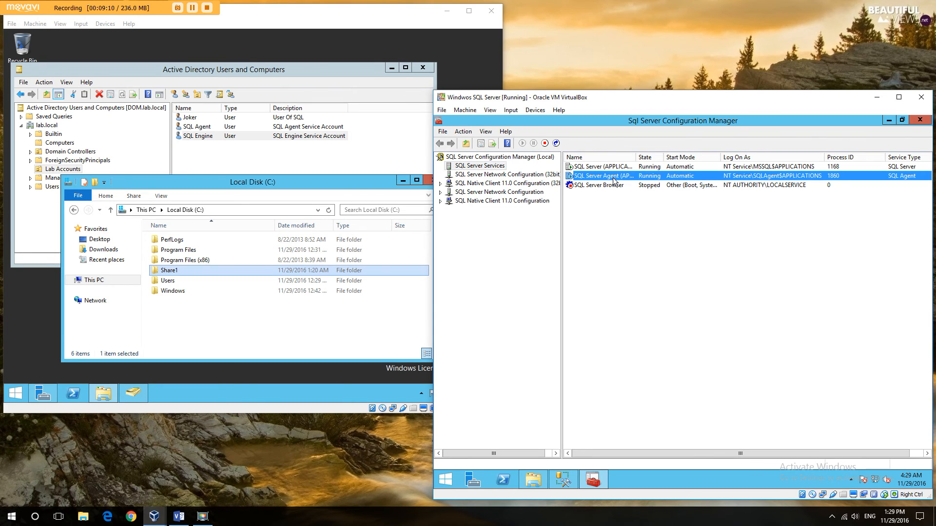
# Browse lab.local with Admin credentials and pick the SQL Agent account as the Agent service logon
pyautogui.doubleClick(612, 175)
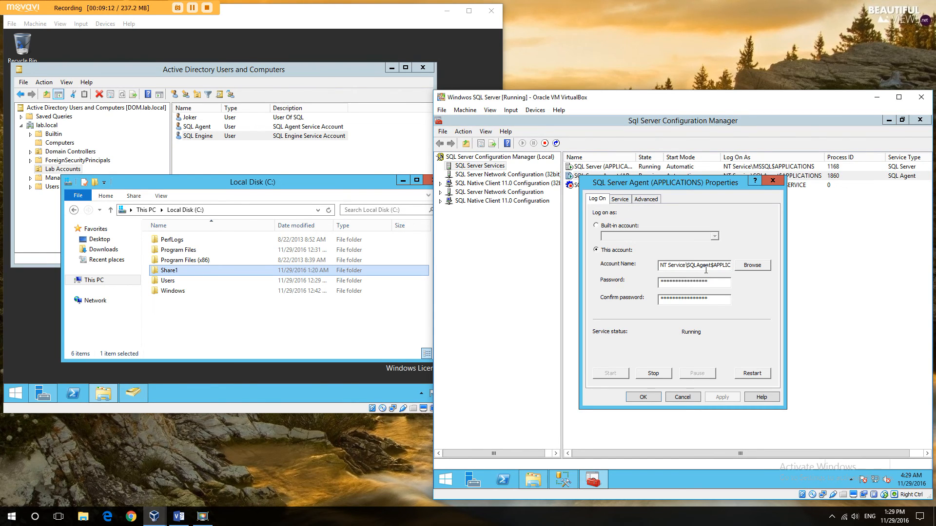
pyautogui.click(753, 265)
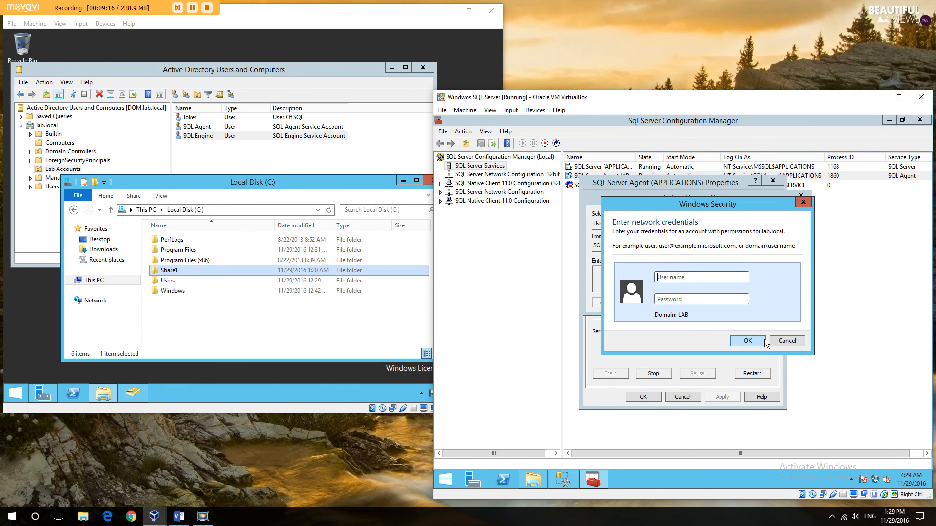
pyautogui.write('Administrator')
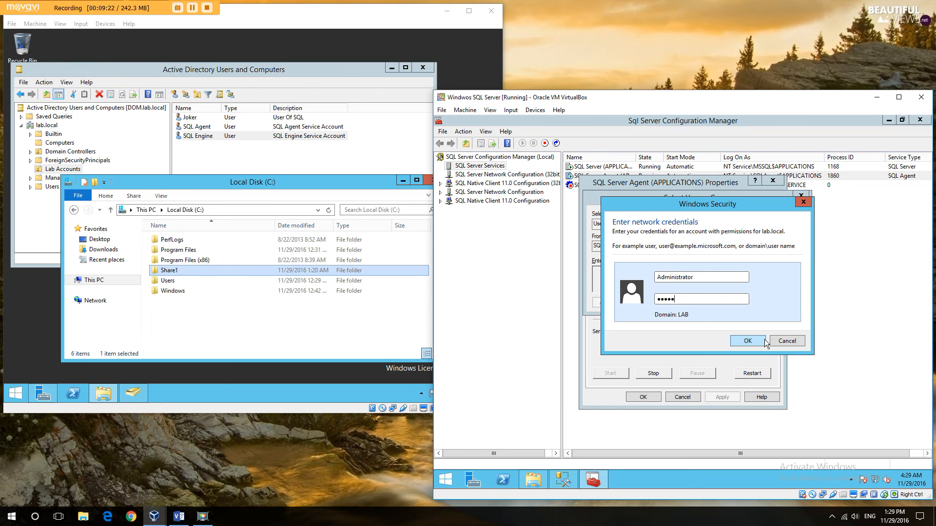
pyautogui.click(746, 341)
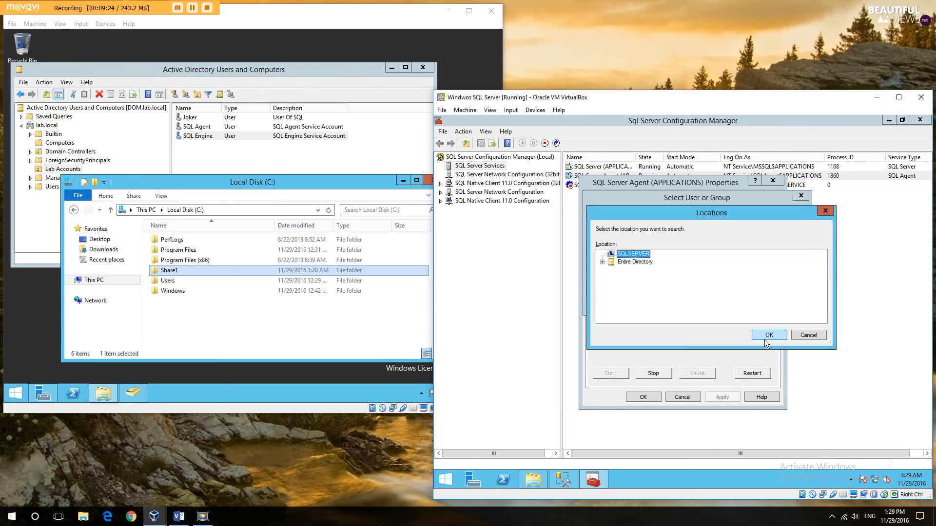
pyautogui.click(610, 261)
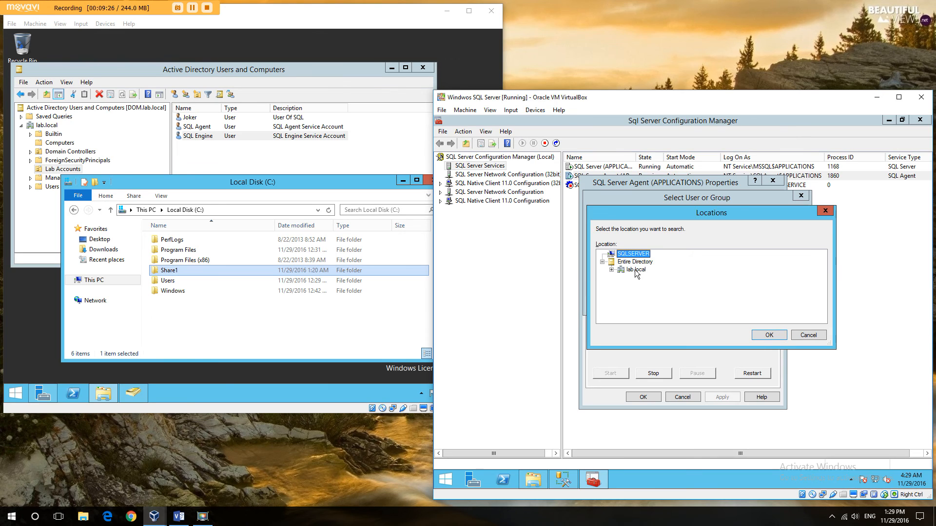
pyautogui.click(768, 335)
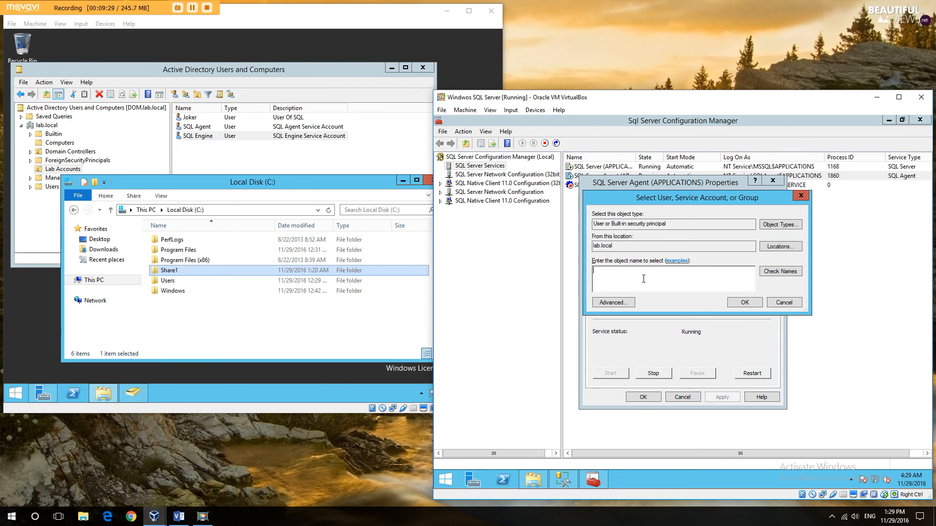
pyautogui.write('SQL Age')
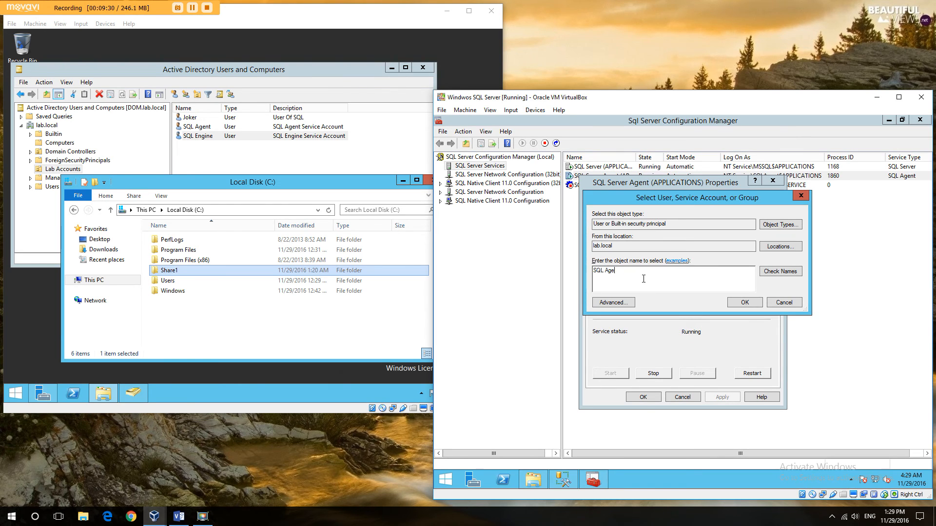
pyautogui.click(745, 302)
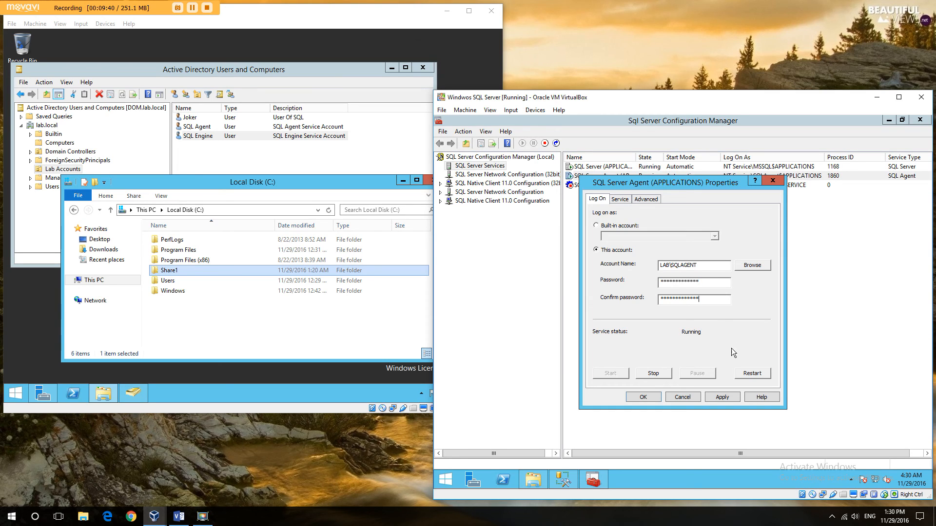
# Apply the LAB\SQLAGENT logon, restart the SQL Server Agent service and close its properties
pyautogui.click(721, 397)
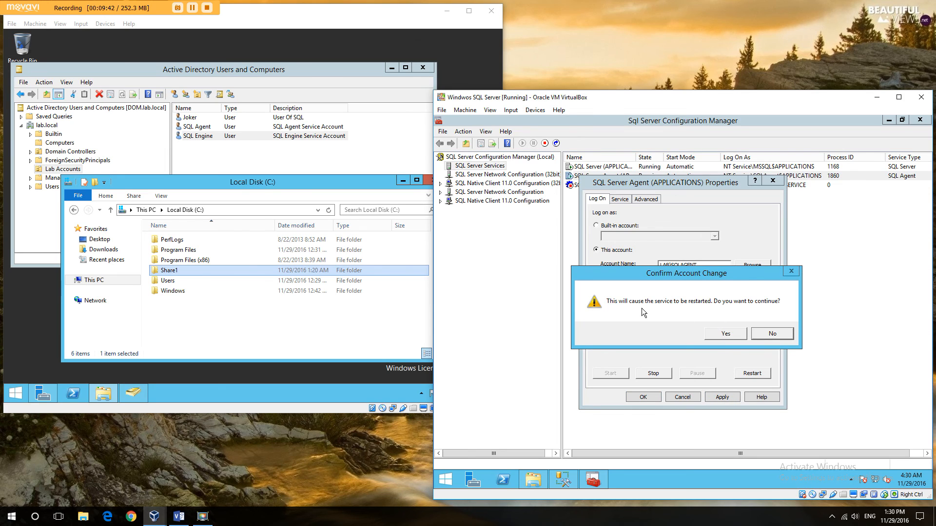
pyautogui.click(725, 334)
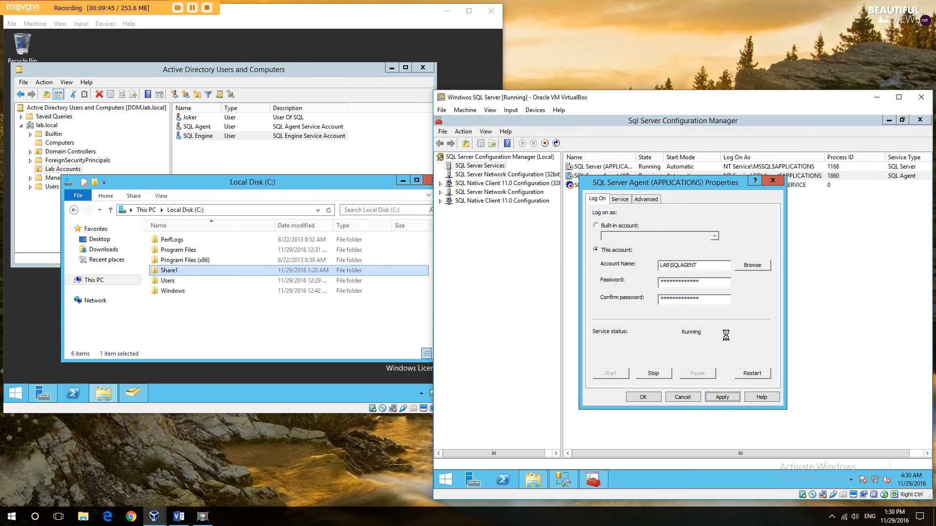
pyautogui.moveTo(710, 353)
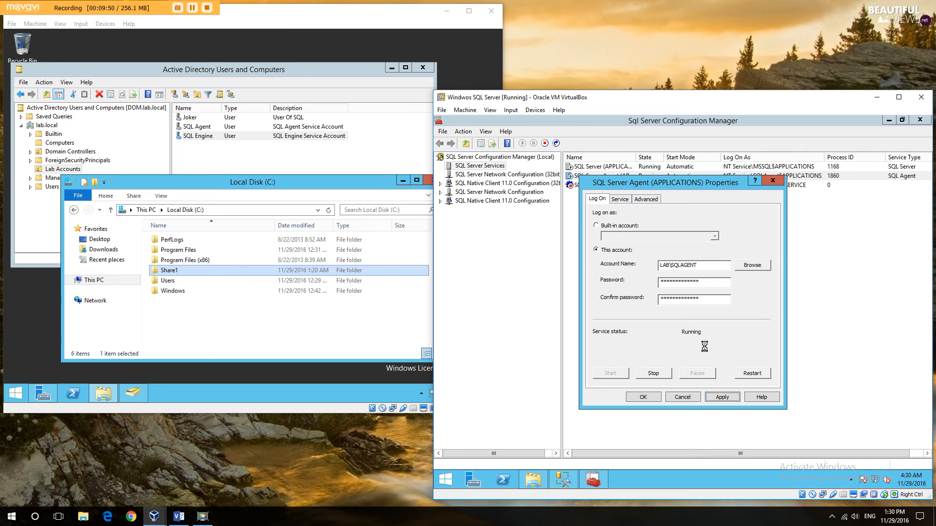
pyautogui.click(722, 397)
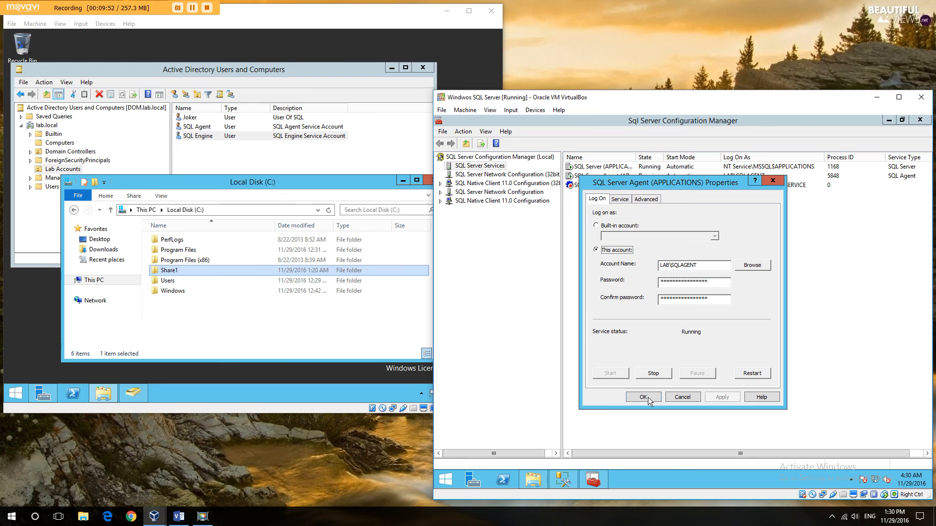
pyautogui.click(643, 396)
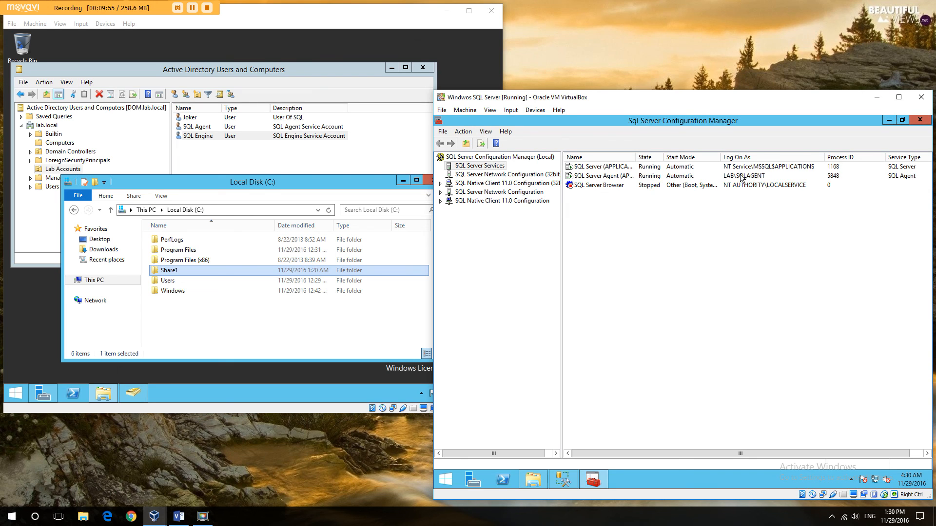
pyautogui.click(604, 175)
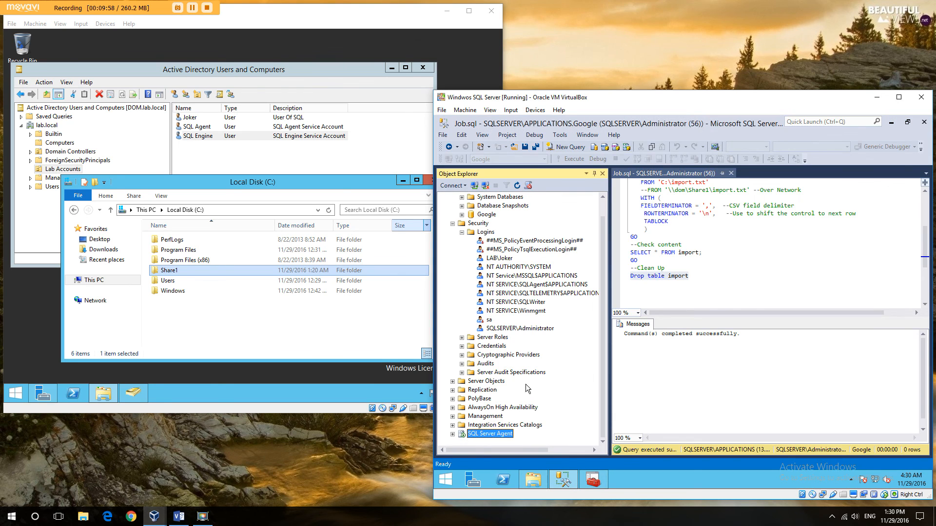
# Share Share1 with the SQLAGENT account at Read permission and close the confirmation
pyautogui.rightClick(170, 270)
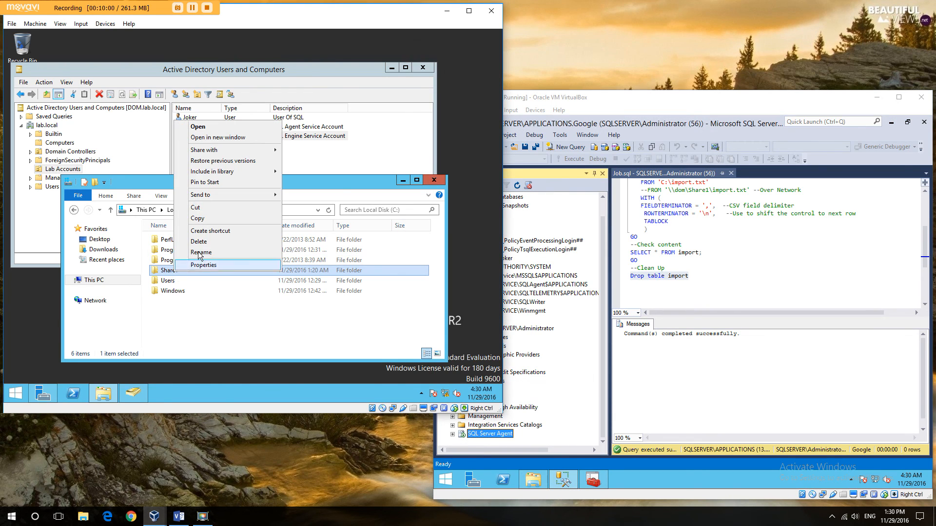
pyautogui.moveTo(204, 150)
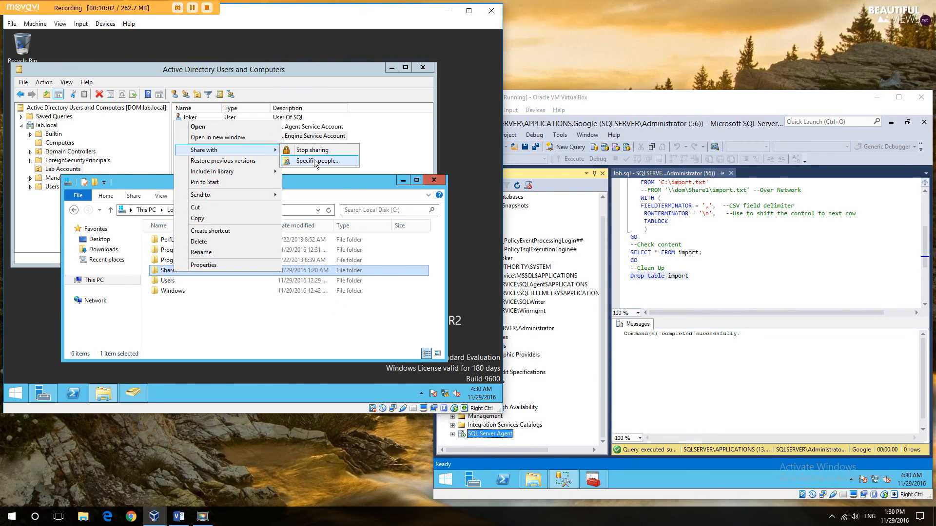
pyautogui.click(318, 160)
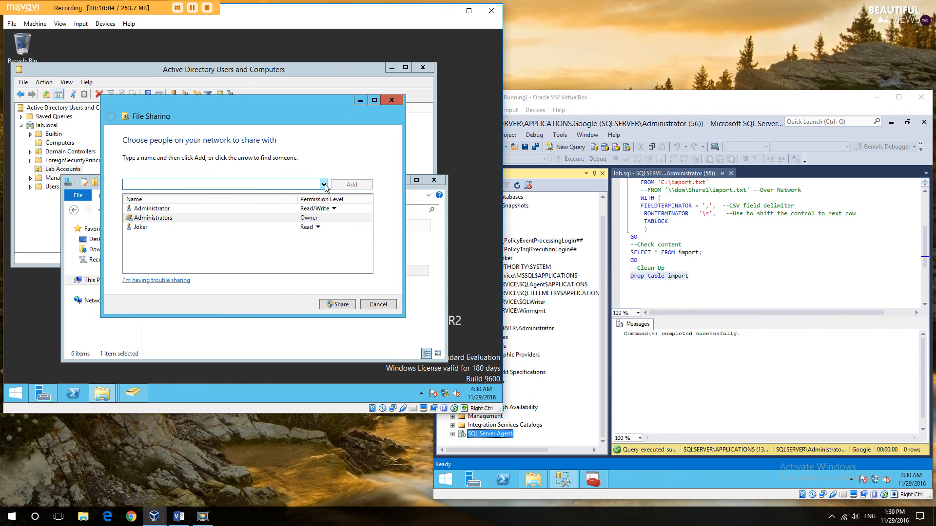
pyautogui.write('SQ')
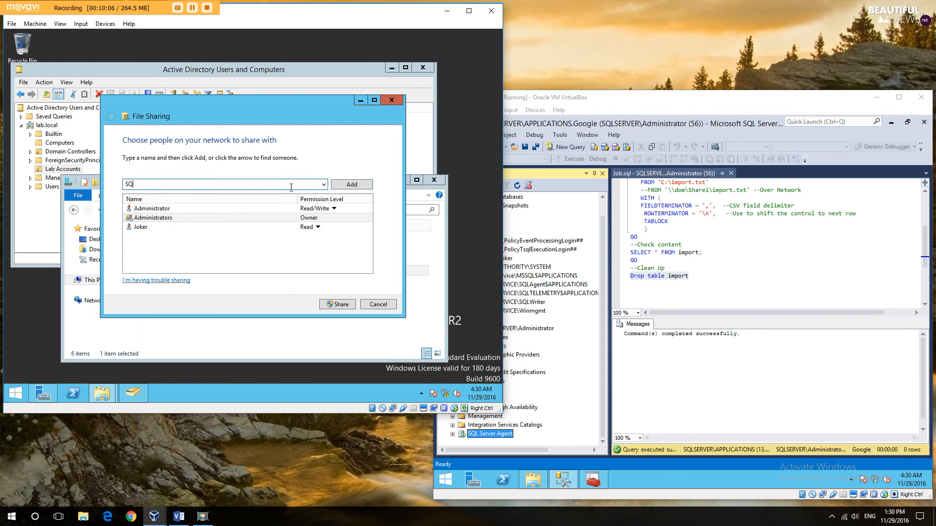
pyautogui.write('LANGET')
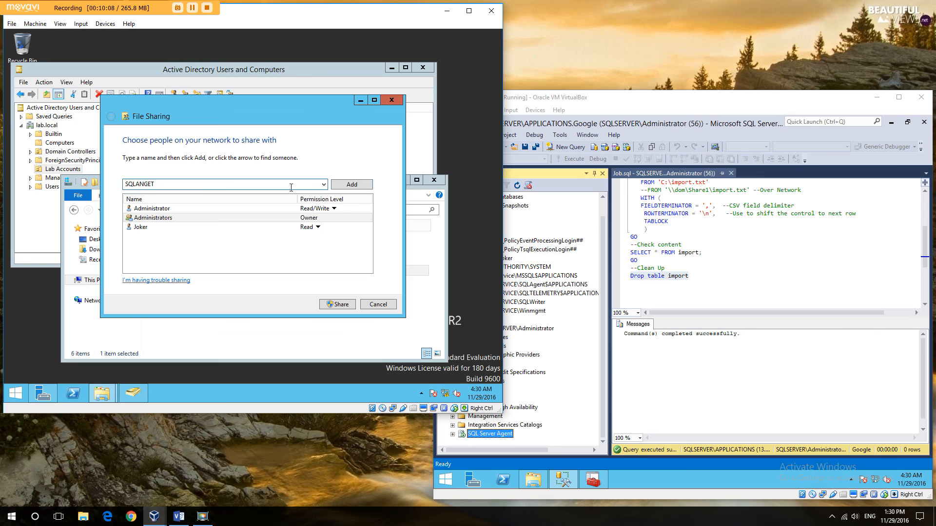
pyautogui.press('BackSpace')
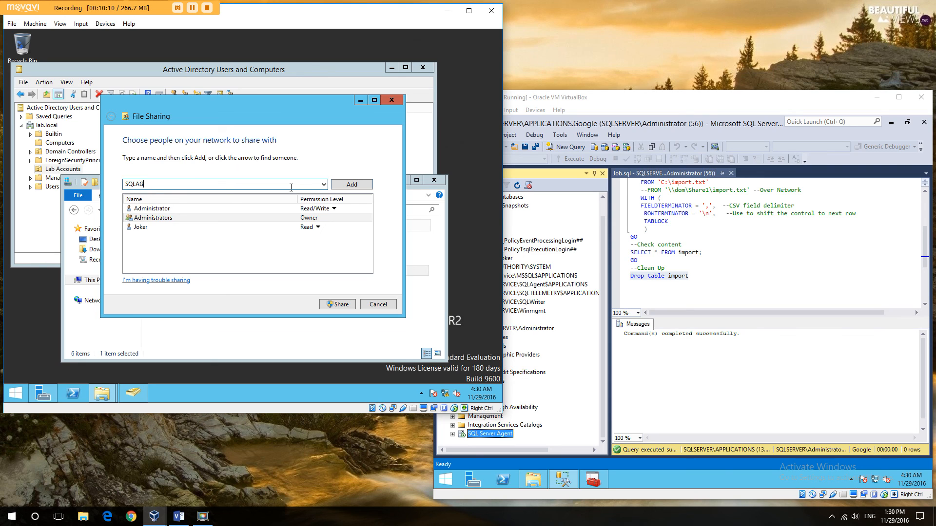
pyautogui.click(351, 184)
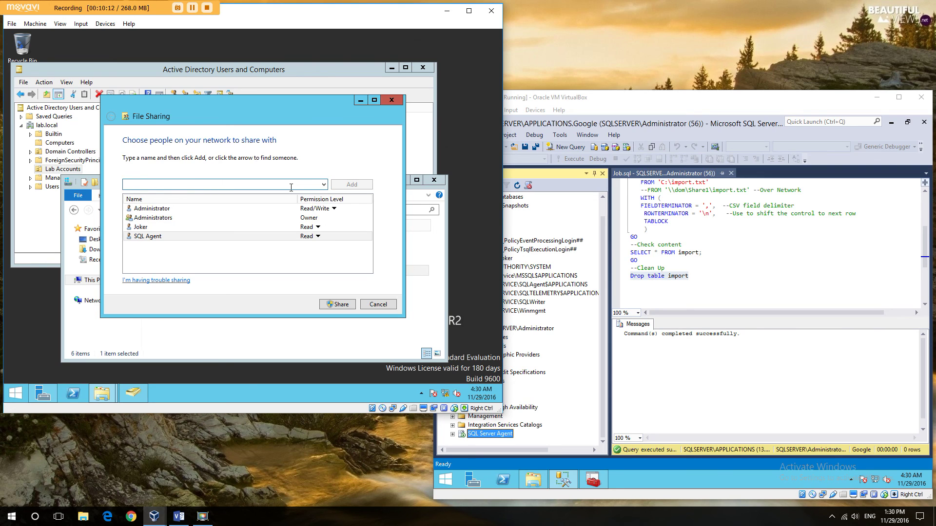
pyautogui.click(338, 304)
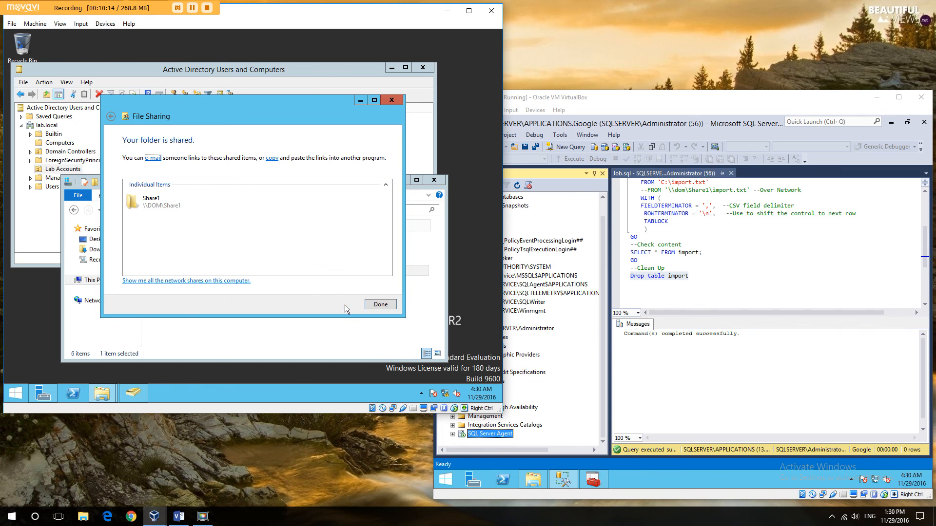
pyautogui.click(380, 304)
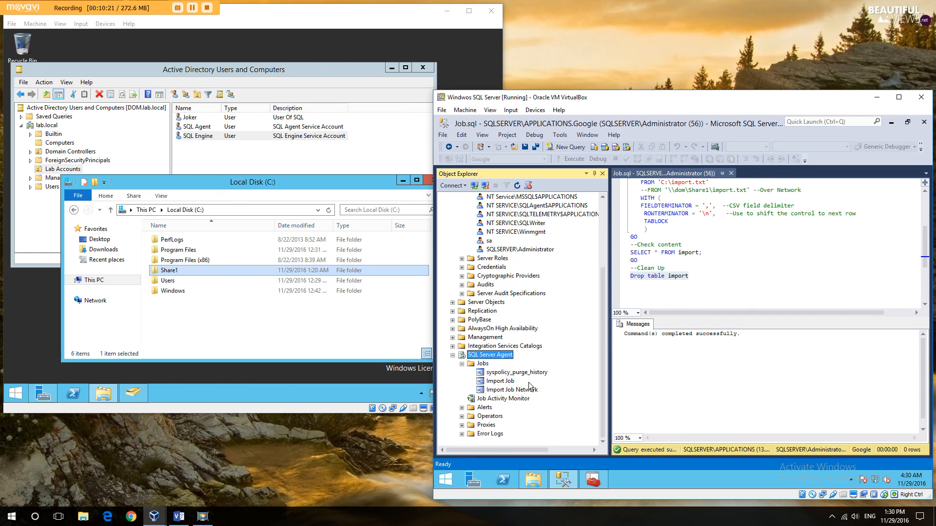
# Run Import Job Network with both steps succeeding and dismiss the report
pyautogui.rightClick(503, 390)
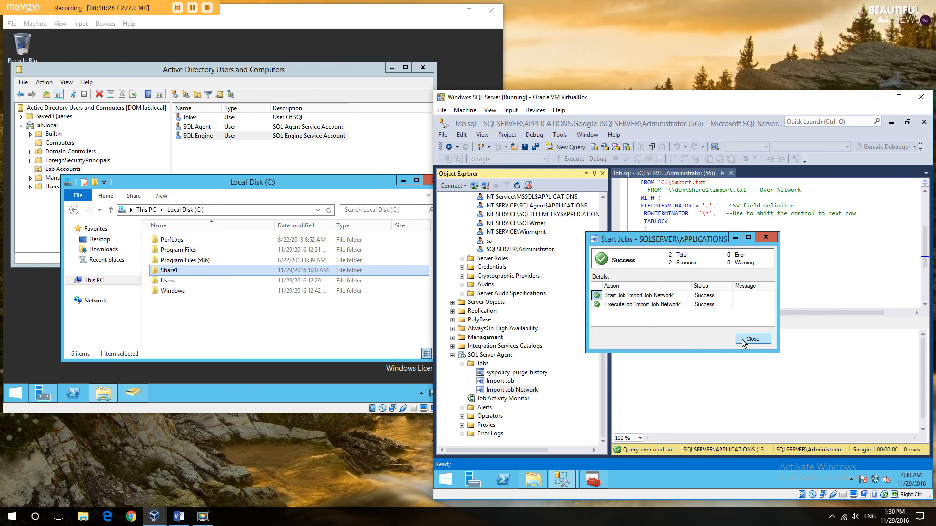
pyautogui.click(752, 339)
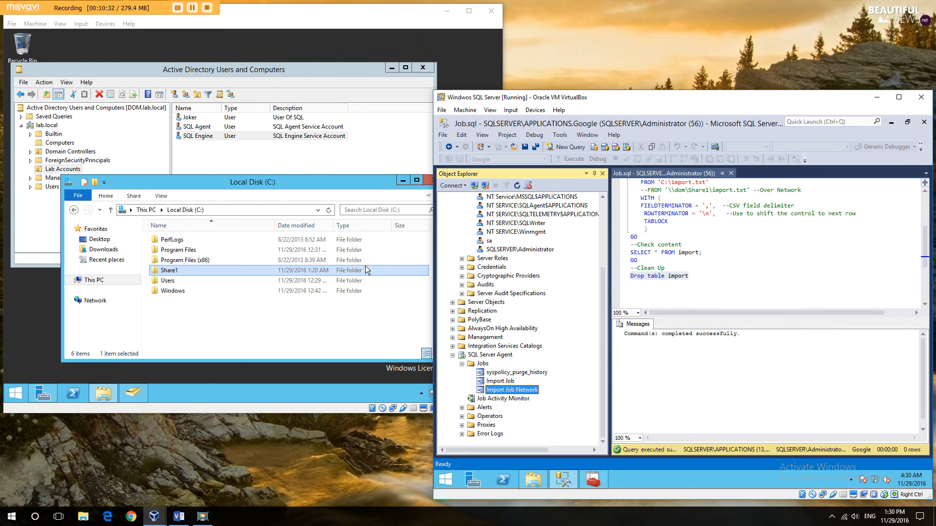
pyautogui.moveTo(212, 20)
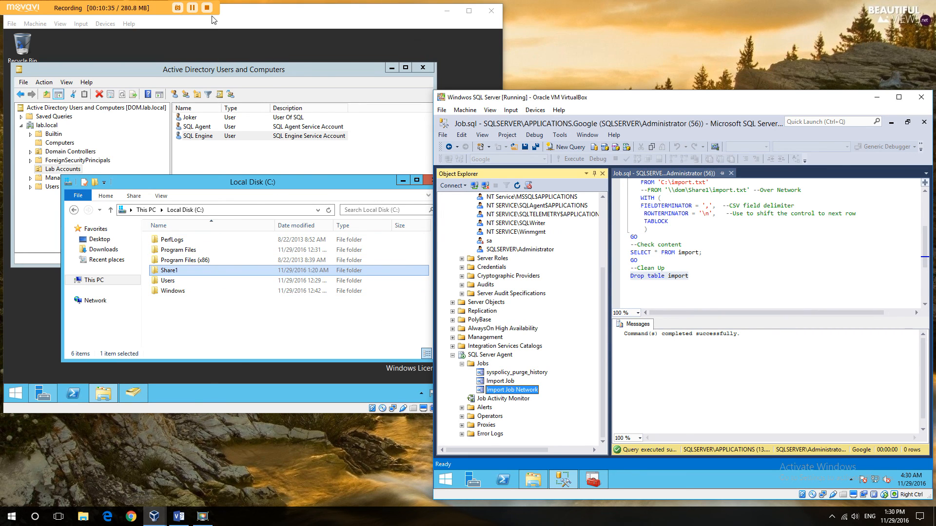